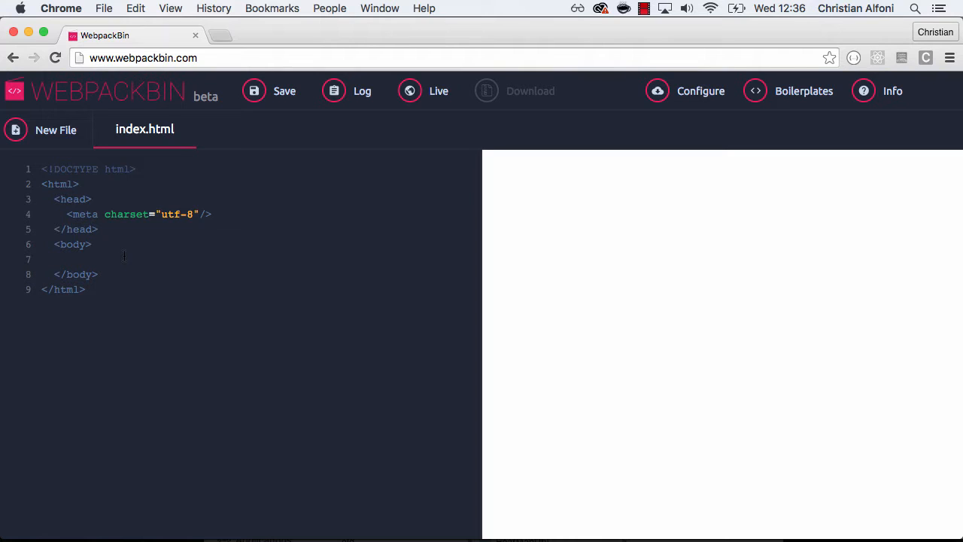
Step: Add a 'Hello World!' h1 heading to the page body and save the bin
{"action": "left_click", "coordinate": [45, 259]}
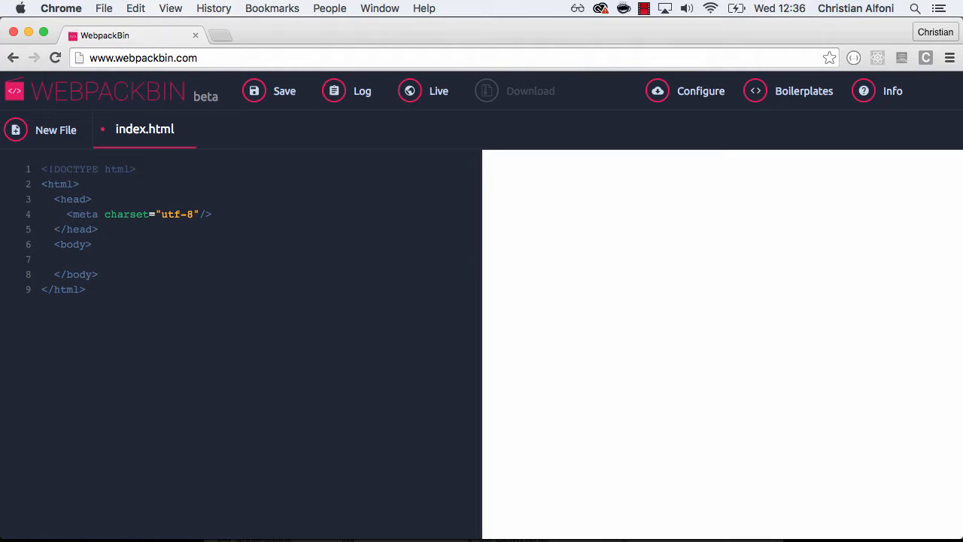
{"action": "left_click", "coordinate": [67, 259]}
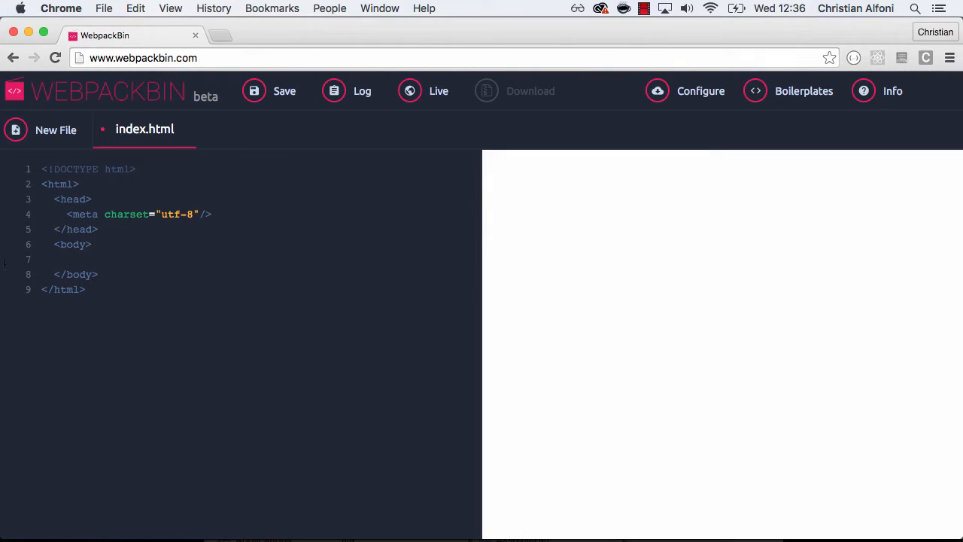
{"action": "mouse_move", "coordinate": [301, 316]}
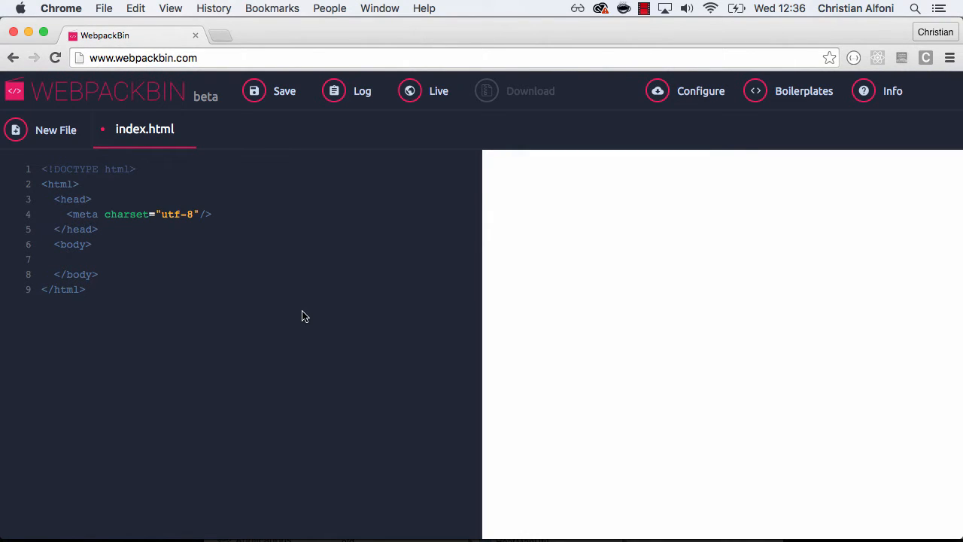
{"action": "type", "text": "<h1>"}
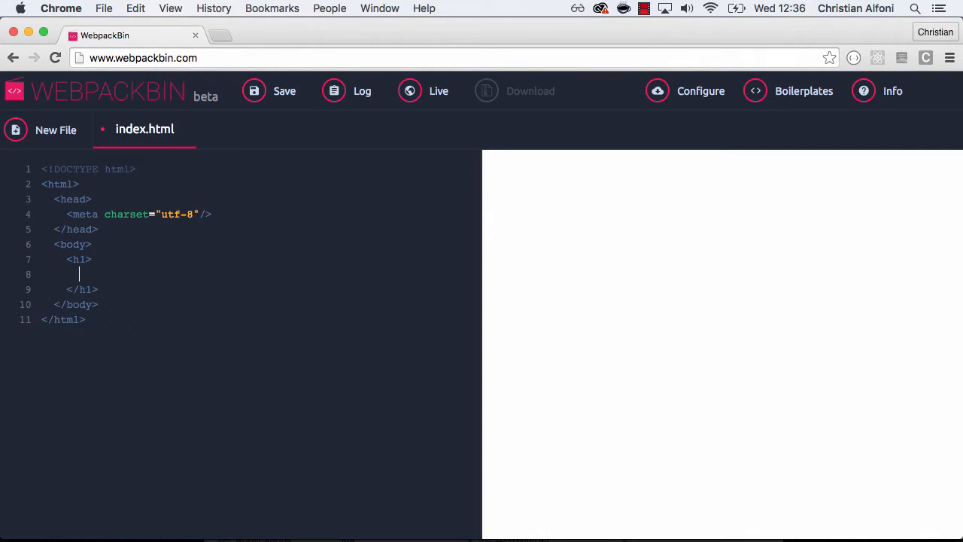
{"action": "type", "text": "Hello World!"}
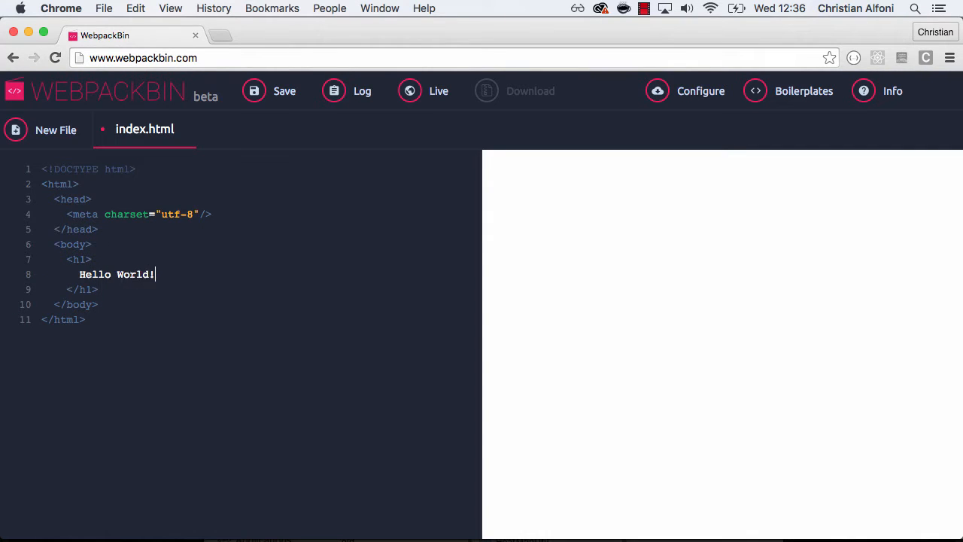
{"action": "left_click", "coordinate": [285, 92]}
{"action": "type", "text": "styles.css"}
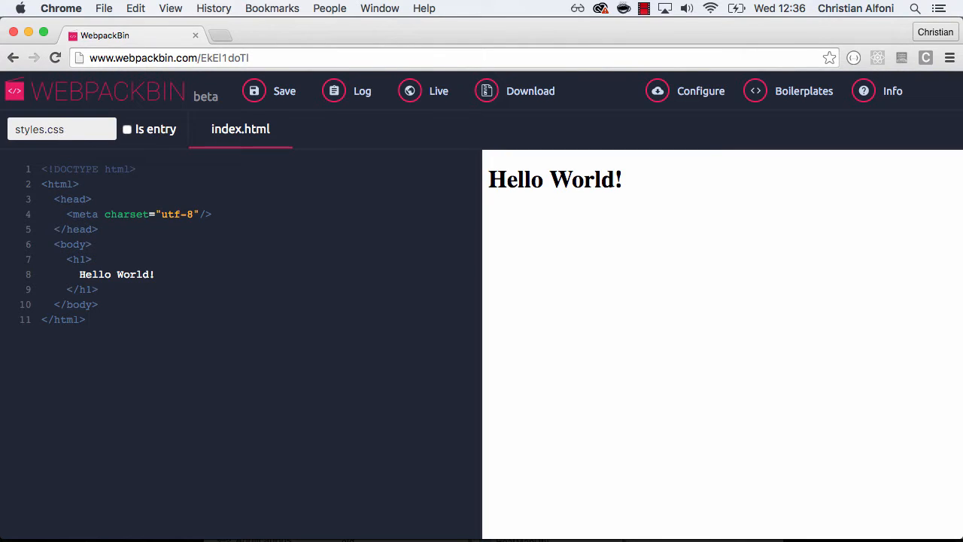
Step: Create styles.css with an h1 rule and add <link rel="stylesheet" href="styles.css"/> to index.html
{"action": "left_click", "coordinate": [244, 129]}
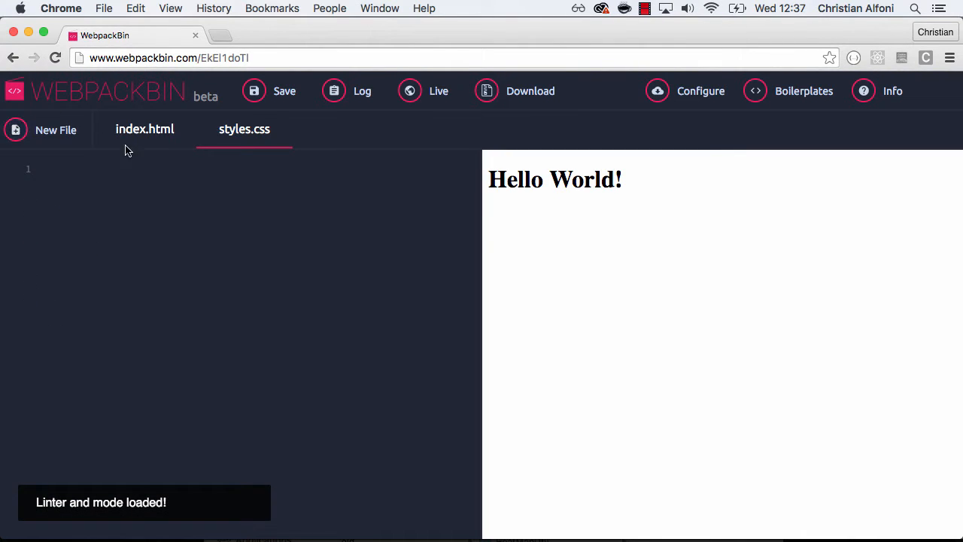
{"action": "type", "text": "h1 {"}
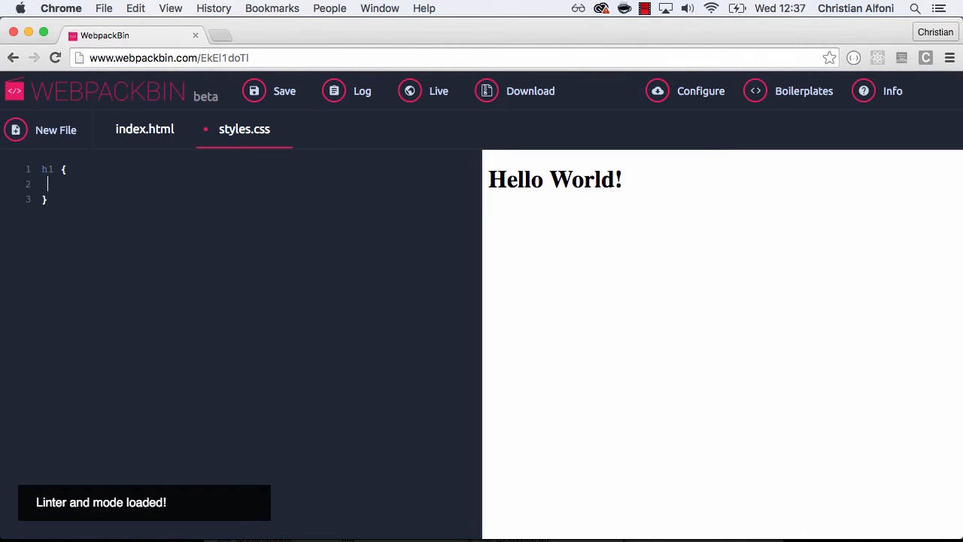
{"action": "left_click", "coordinate": [144, 129]}
{"action": "type", "text": "<link rel=\"styleshee"}
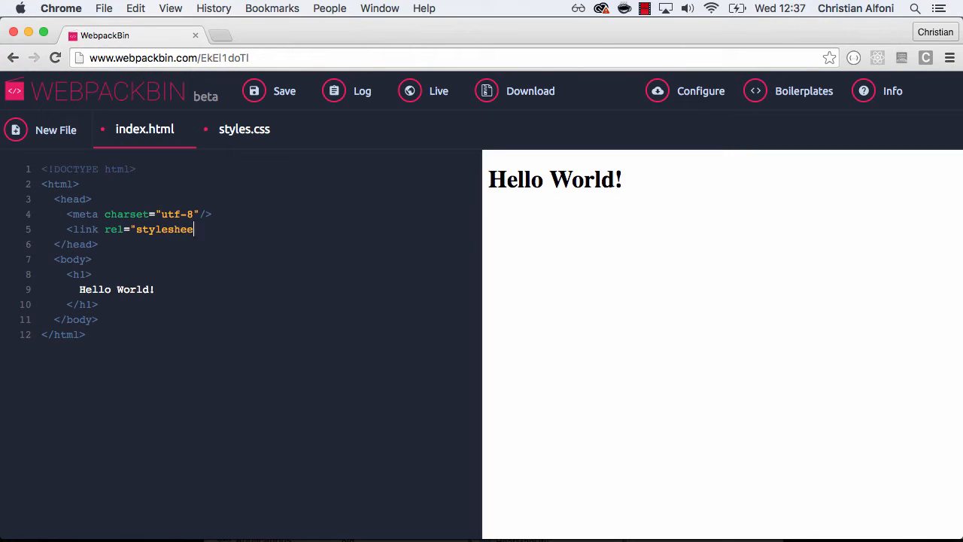
{"action": "type", "text": "t\" href=\"styles"}
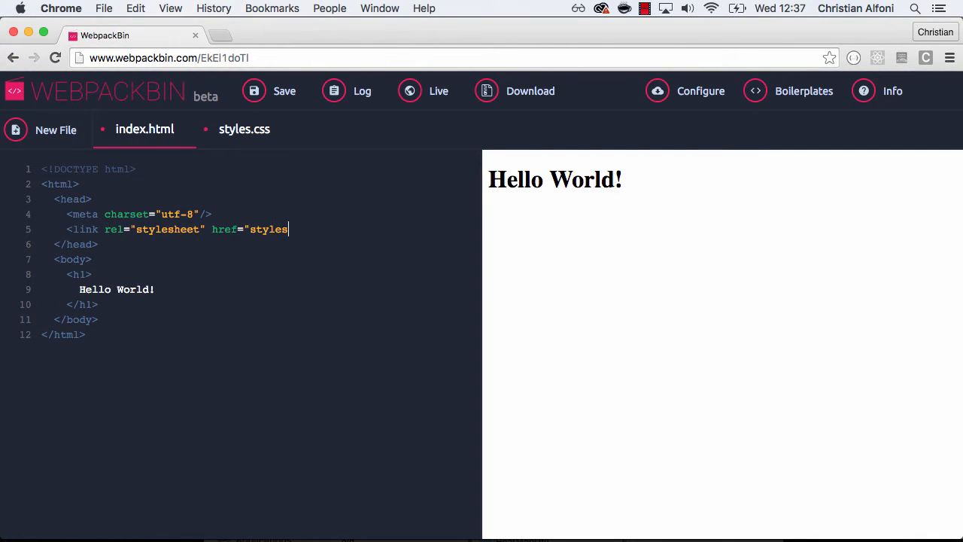
{"action": "type", "text": ".css\"/>"}
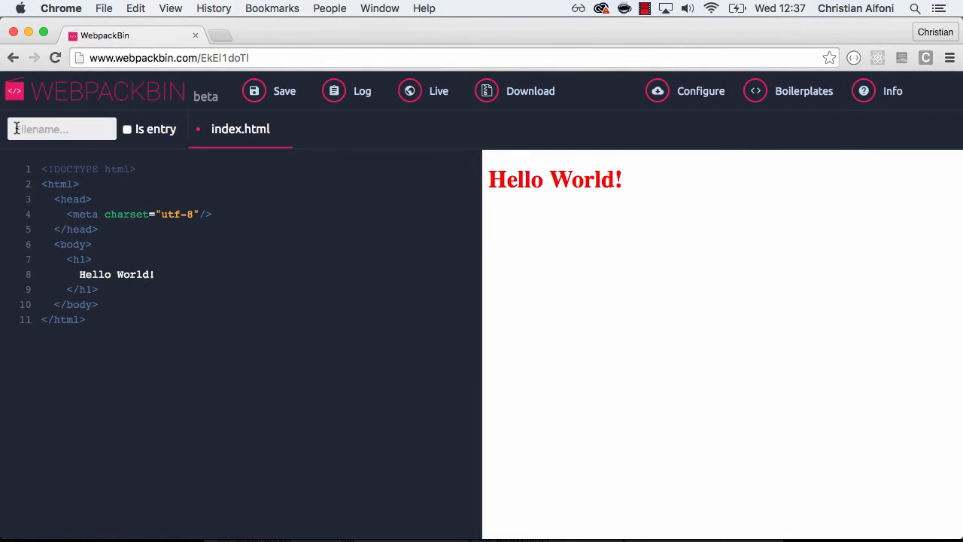
Step: Name the new file main.js and mark it as the entry file
{"action": "type", "text": "main."}
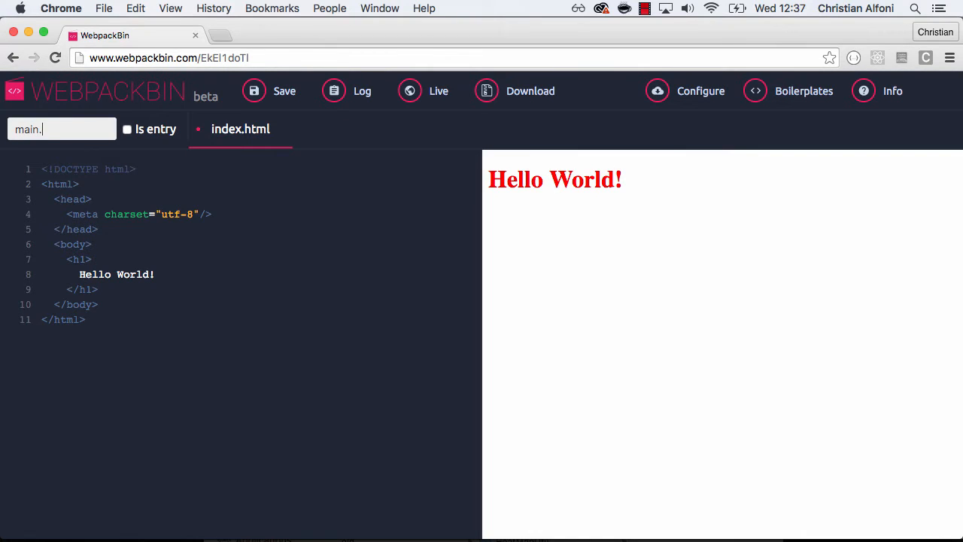
{"action": "type", "text": "js"}
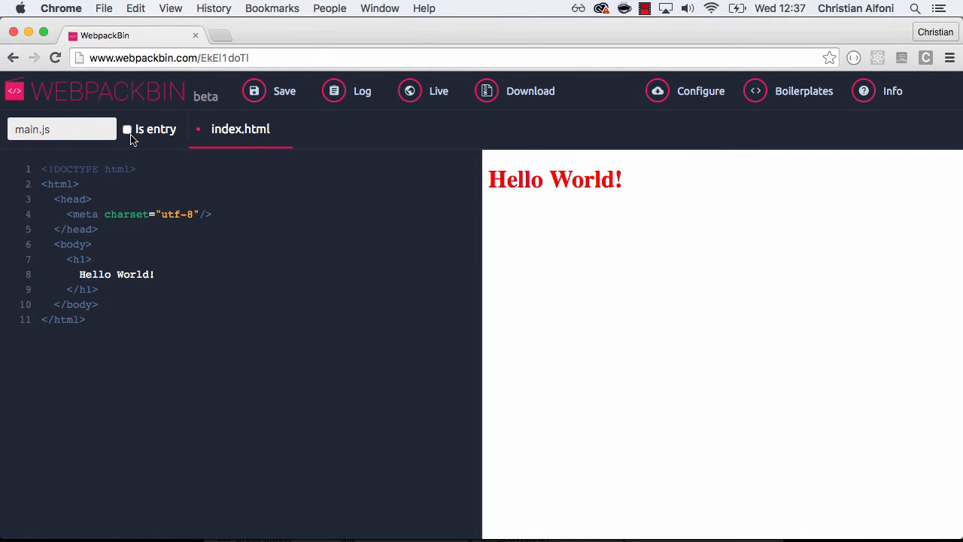
{"action": "left_click", "coordinate": [128, 129]}
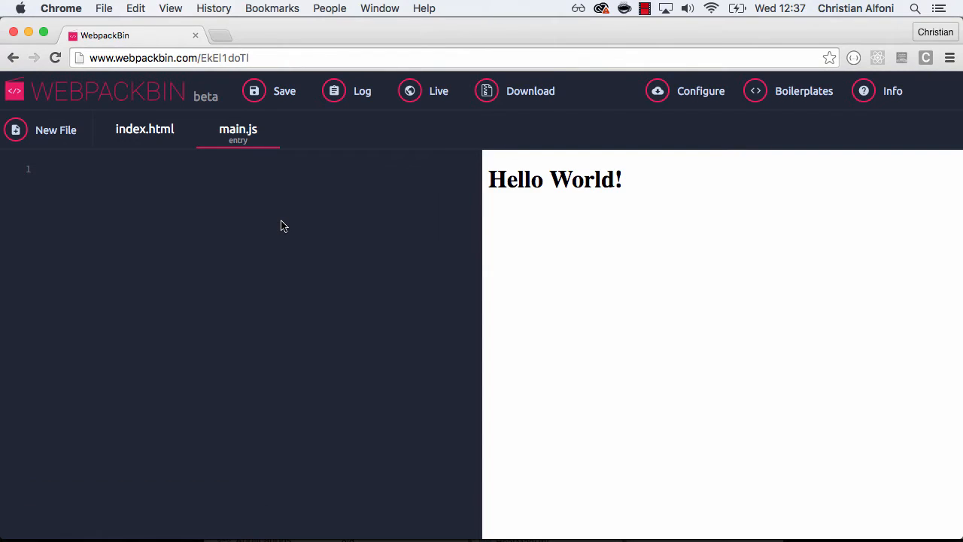
{"action": "mouse_move", "coordinate": [139, 143]}
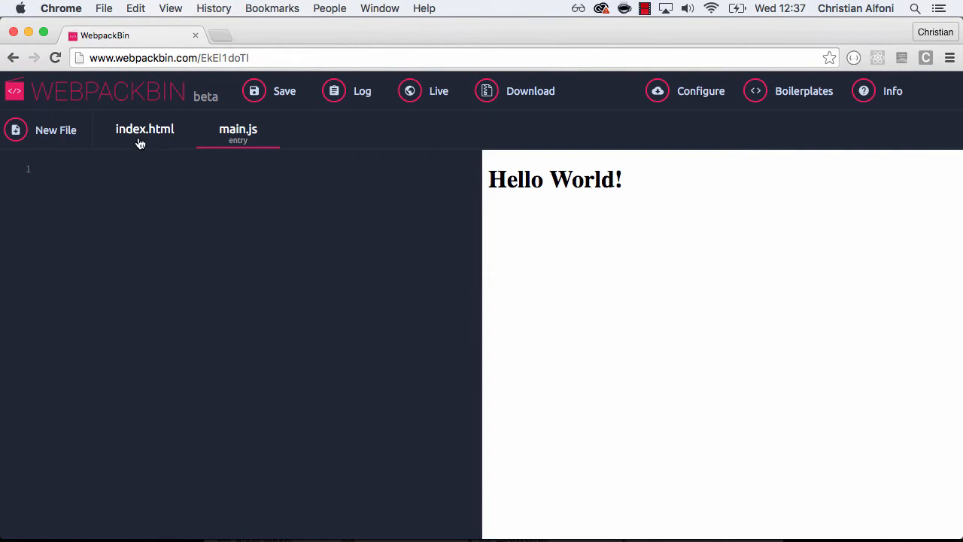
Step: Add <script src="main.js"></script> to index.html, then return to main.js
{"action": "left_click", "coordinate": [144, 129]}
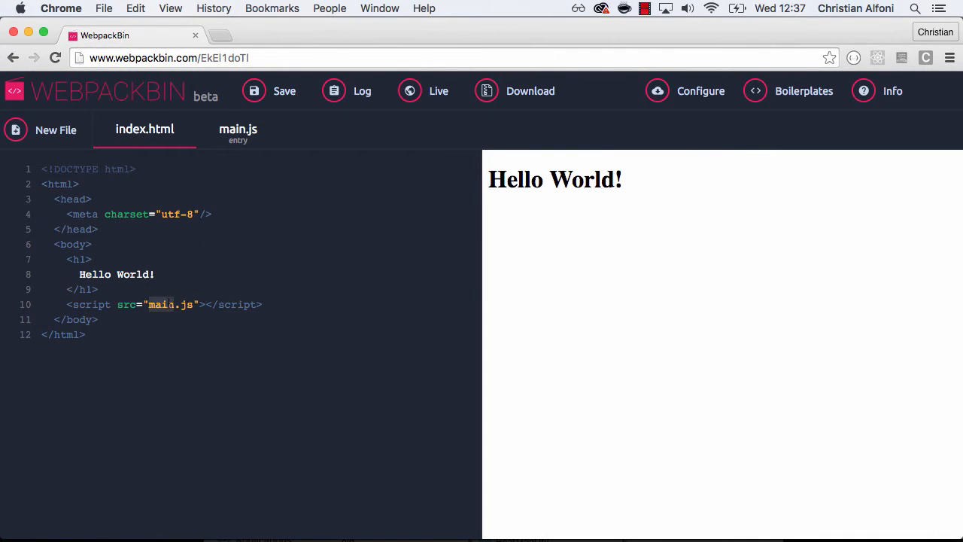
{"action": "mouse_move", "coordinate": [238, 128]}
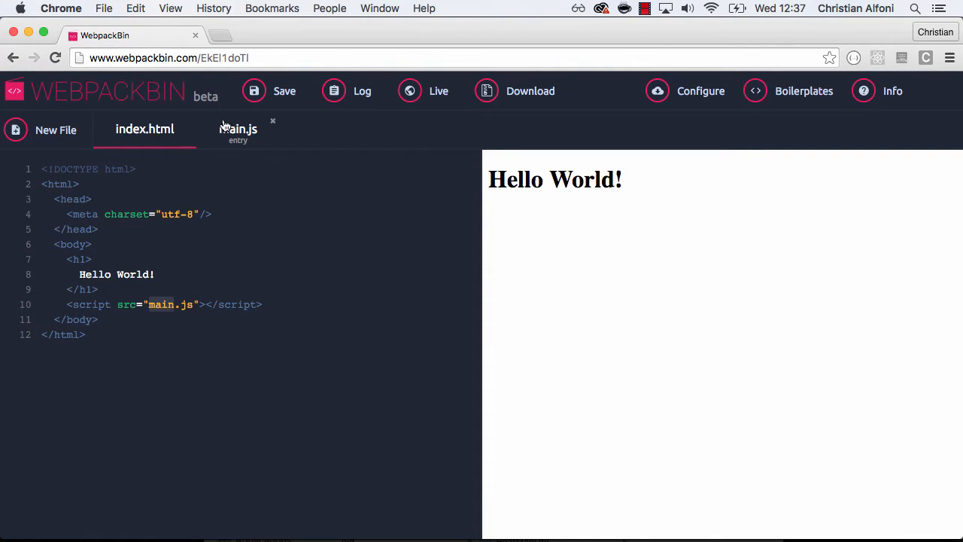
{"action": "left_click", "coordinate": [238, 129]}
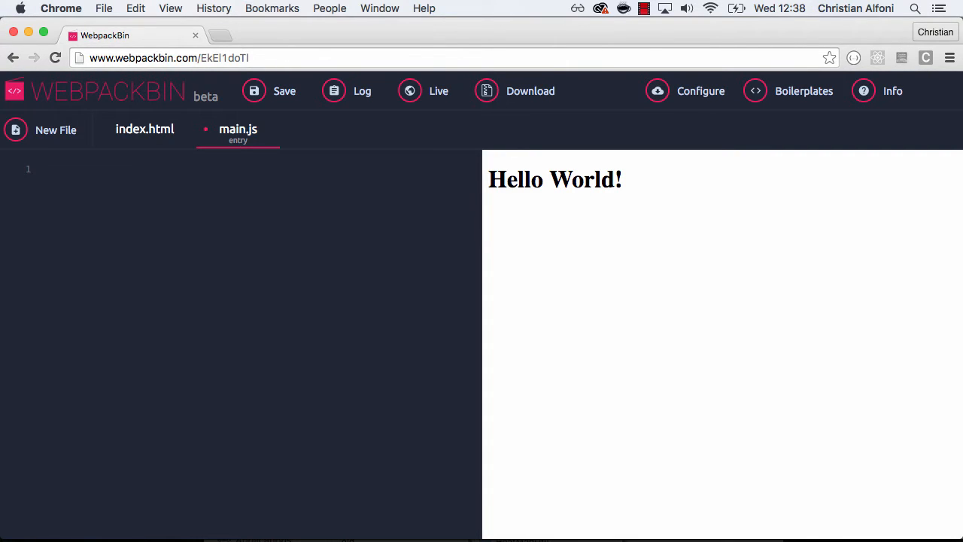
{"action": "mouse_move", "coordinate": [232, 227]}
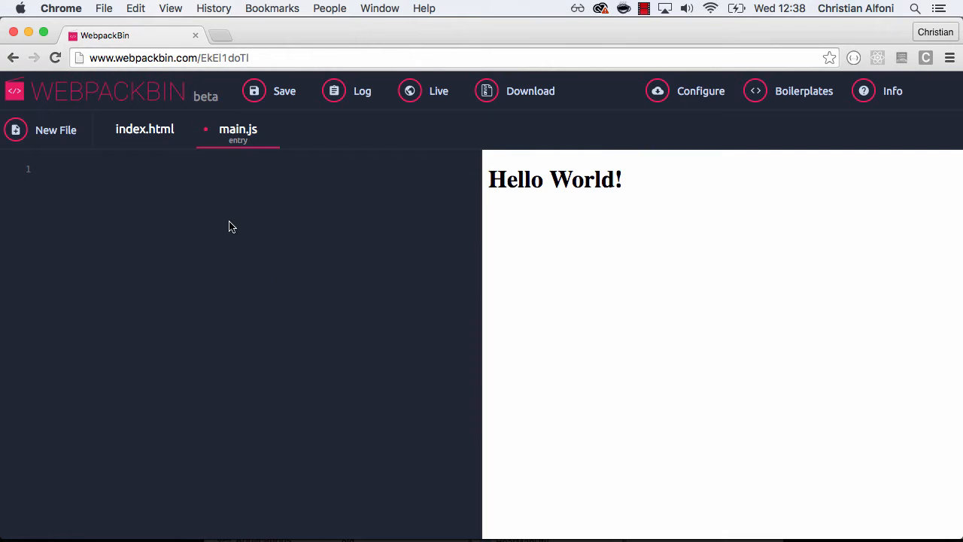
{"action": "mouse_move", "coordinate": [411, 217]}
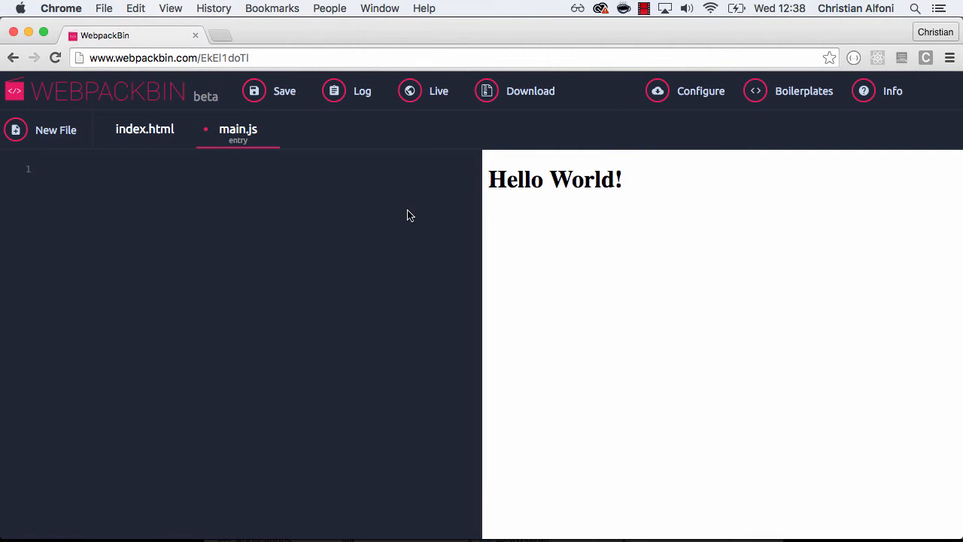
{"action": "mouse_move", "coordinate": [635, 94]}
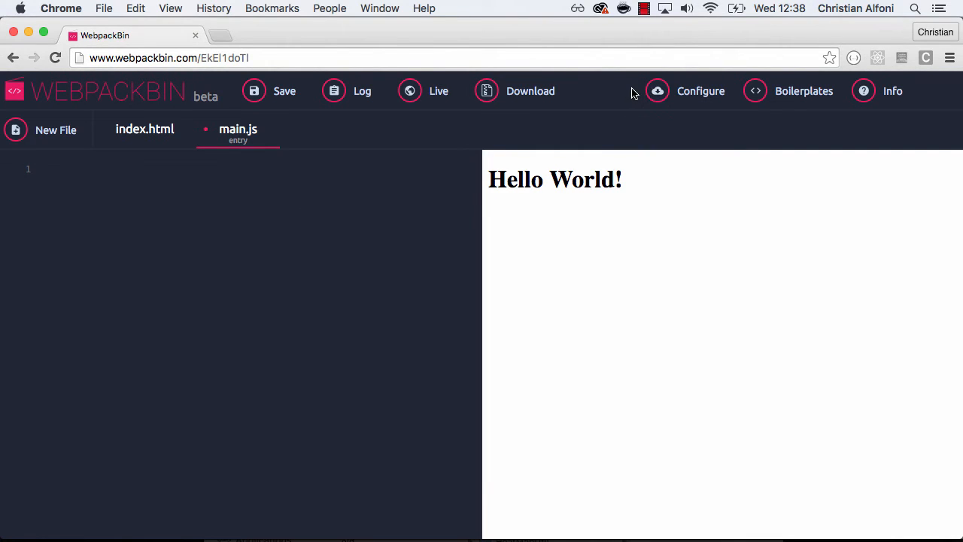
{"action": "mouse_move", "coordinate": [620, 94]}
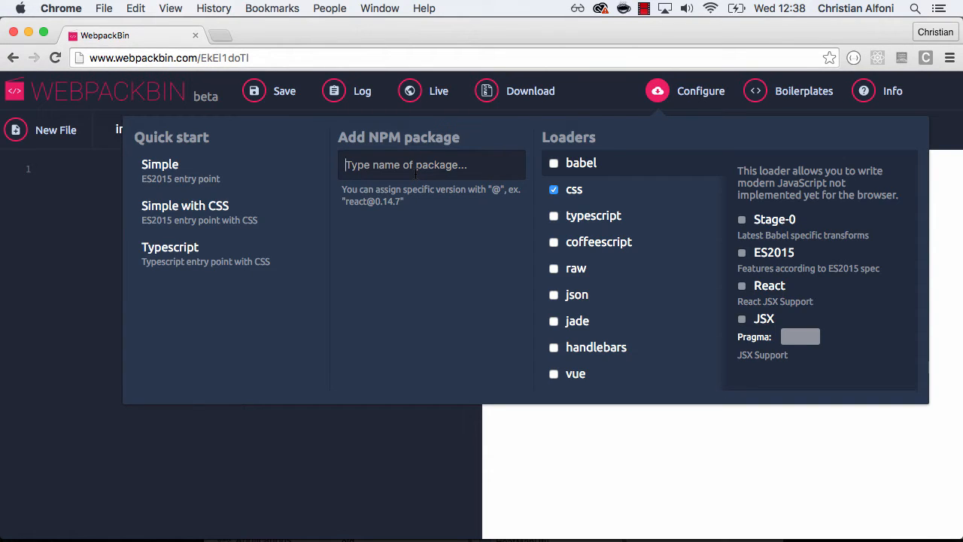
Step: Add react and react-dom packages and review the babel loader's Stage-0 and ES2015 options
{"action": "type", "text": "react"}
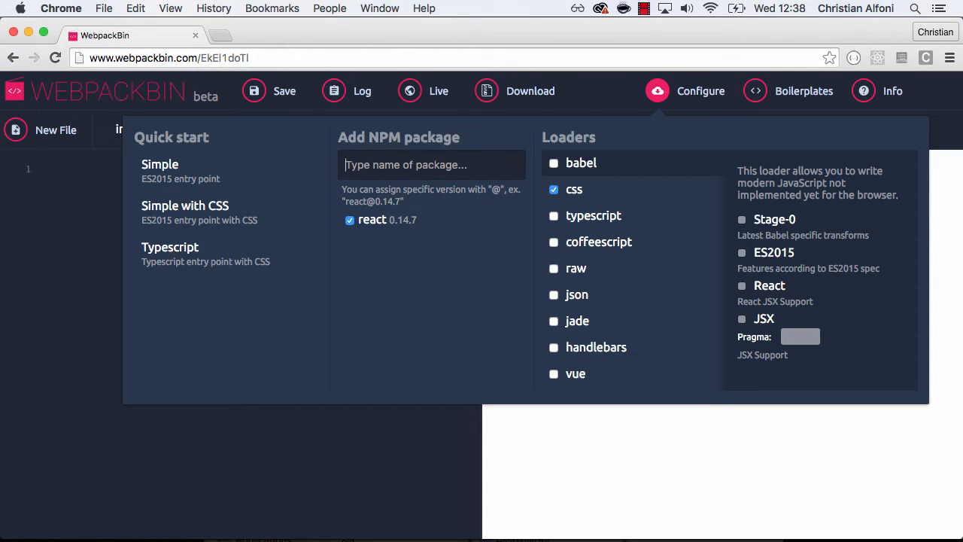
{"action": "type", "text": "react-dom"}
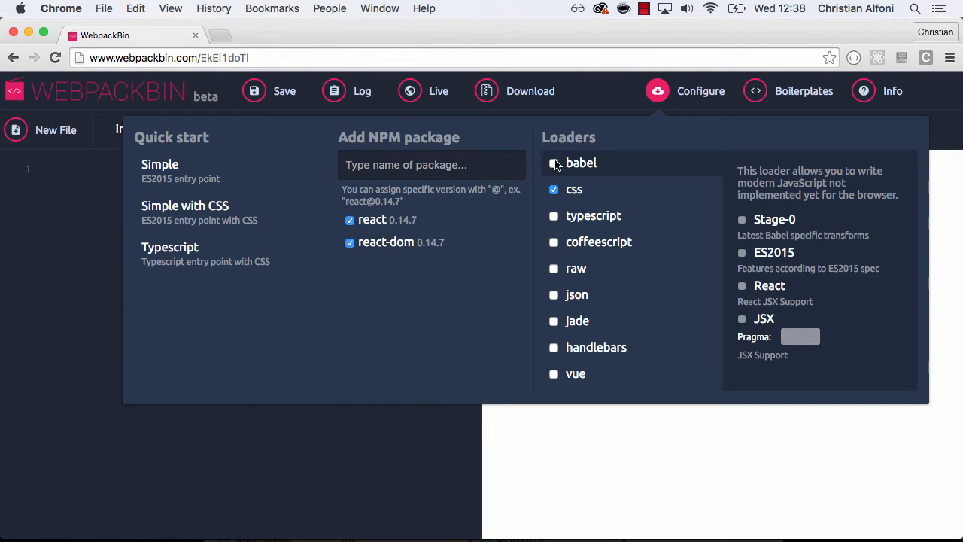
{"action": "left_click", "coordinate": [554, 164]}
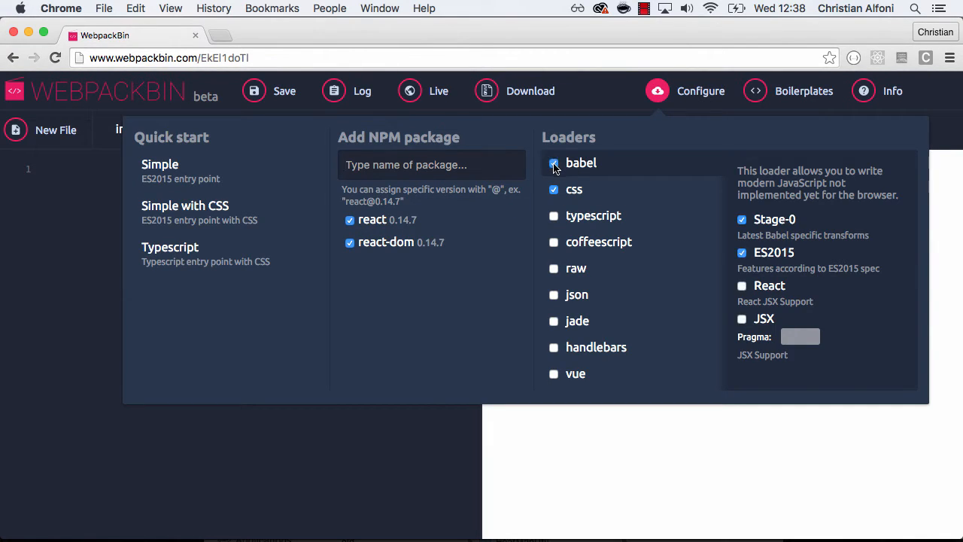
{"action": "left_click", "coordinate": [554, 163]}
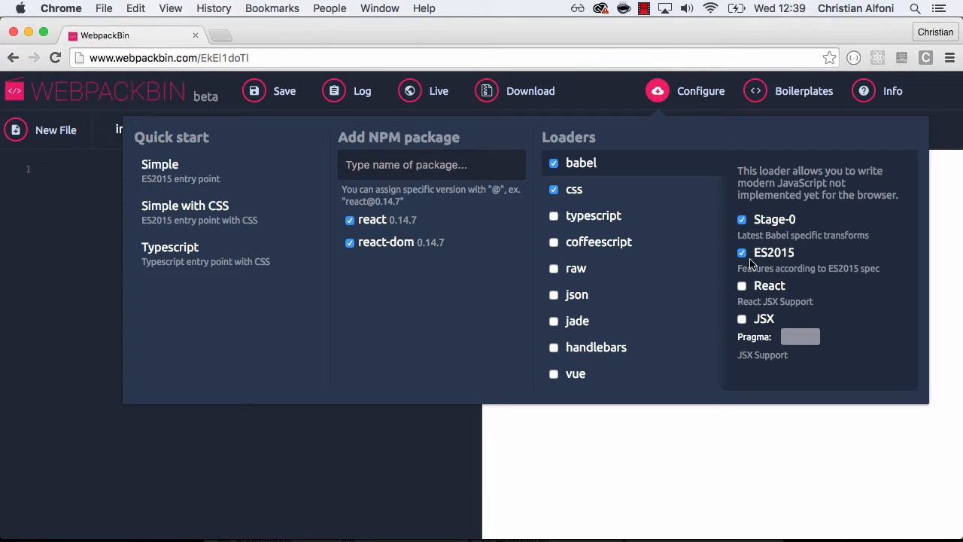
{"action": "left_click", "coordinate": [742, 285]}
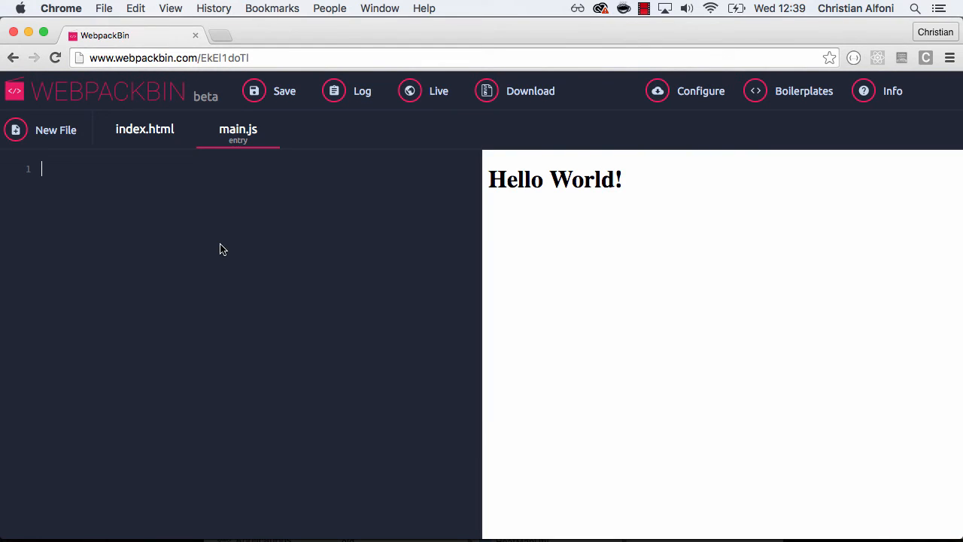
{"action": "mouse_move", "coordinate": [234, 219]}
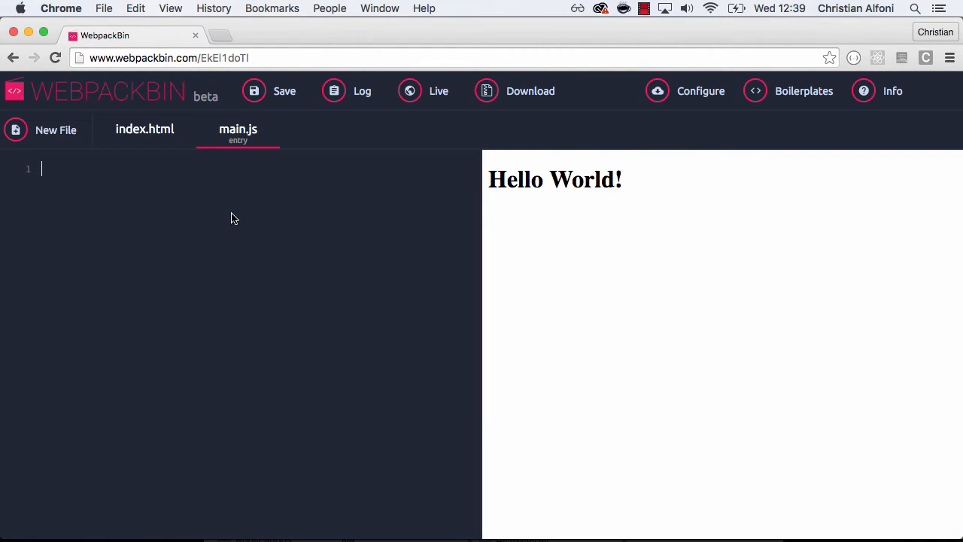
{"action": "mouse_move", "coordinate": [305, 254]}
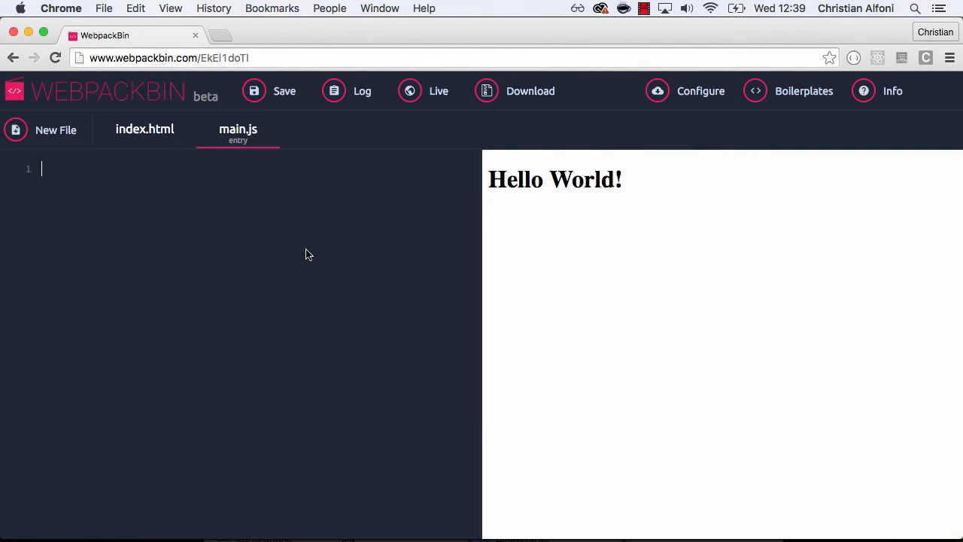
{"action": "mouse_move", "coordinate": [740, 103]}
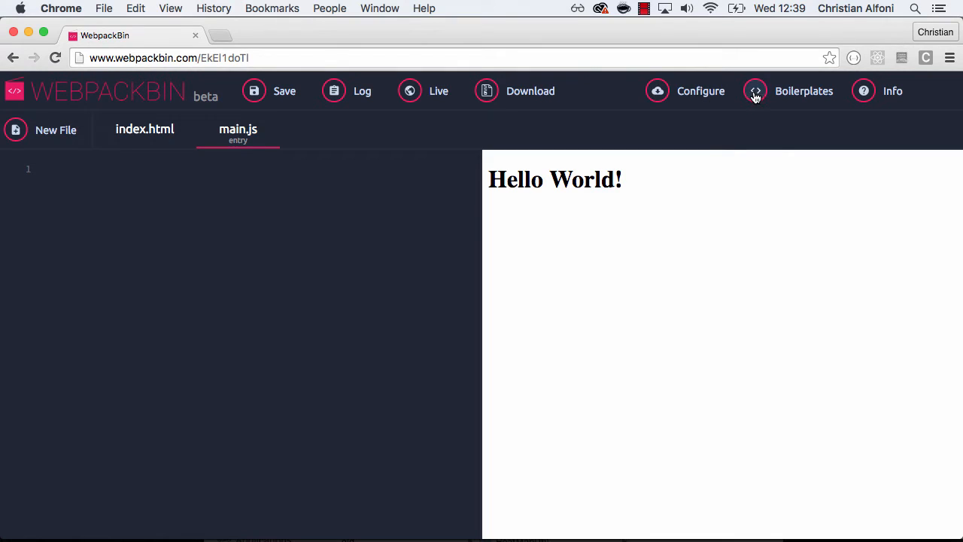
Step: Load the React boilerplate and look through HelloWorld.js and main.js
{"action": "left_click", "coordinate": [804, 90]}
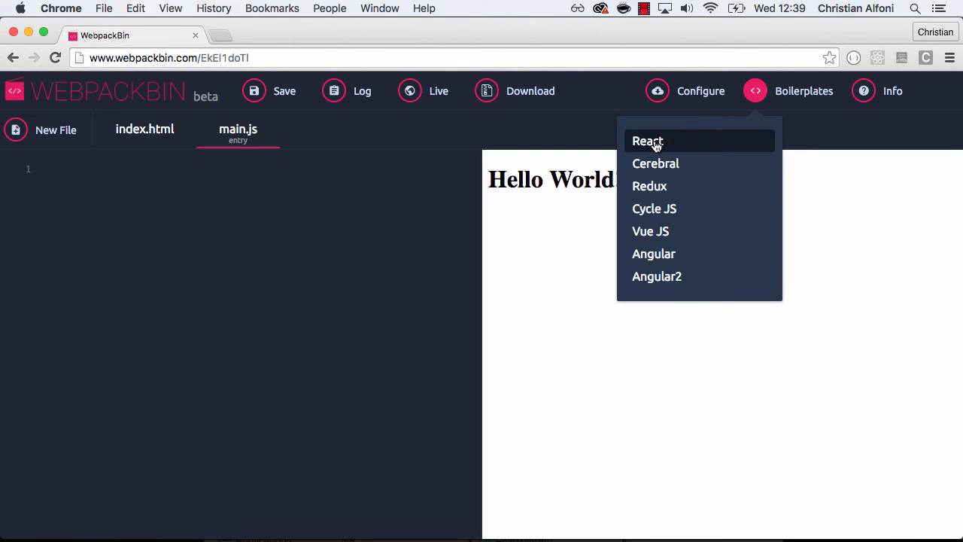
{"action": "left_click", "coordinate": [647, 141]}
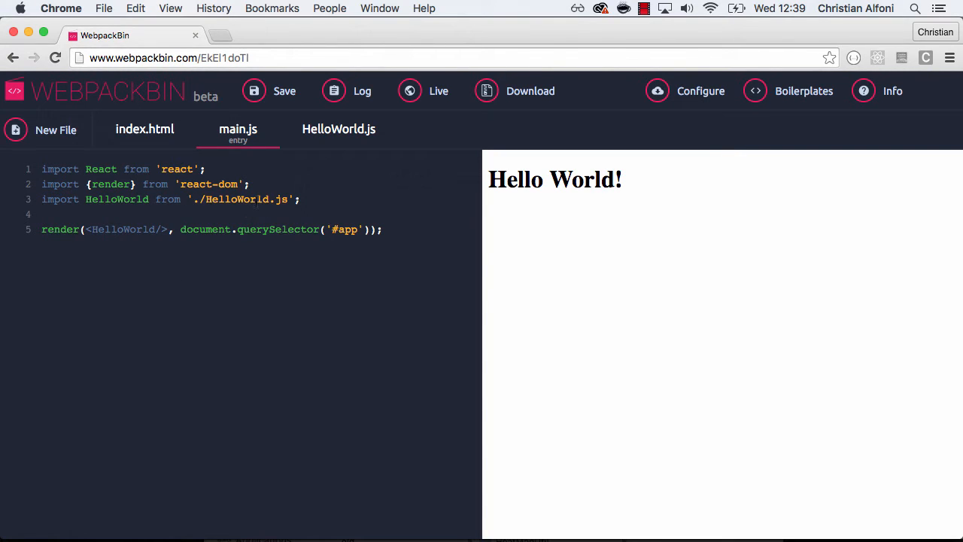
{"action": "left_click", "coordinate": [339, 128]}
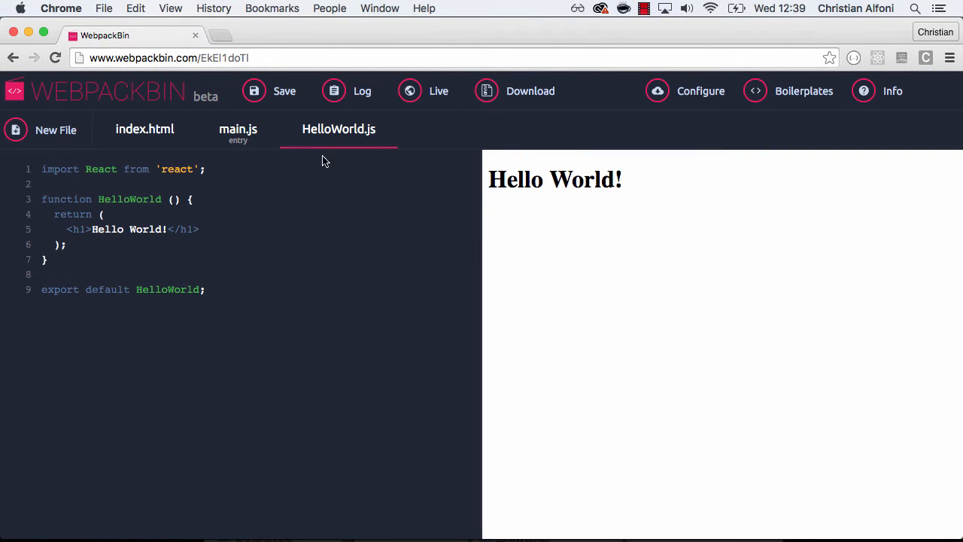
{"action": "left_click", "coordinate": [237, 129]}
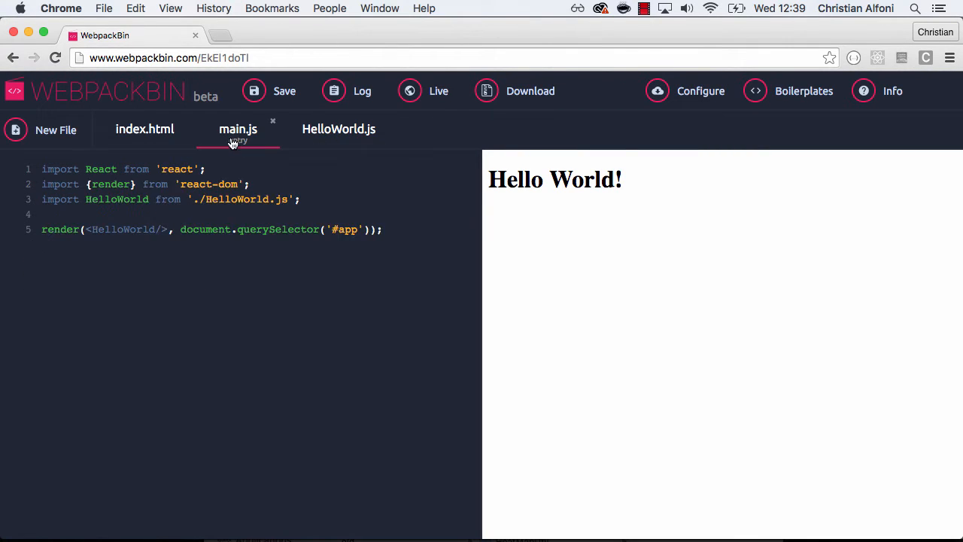
{"action": "mouse_move", "coordinate": [756, 91]}
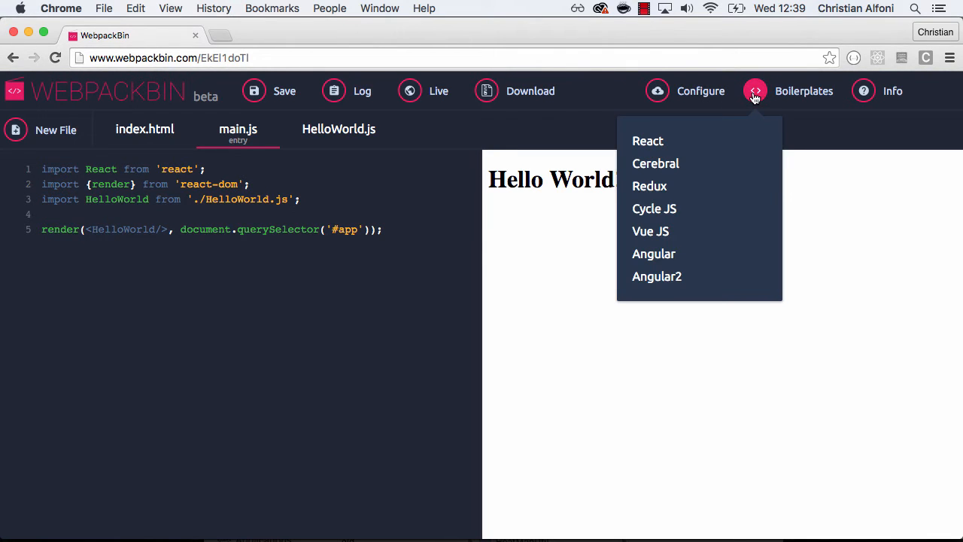
Step: Load the Cerebral boilerplate, then replace it with the Angular2 boilerplate
{"action": "left_click", "coordinate": [656, 163]}
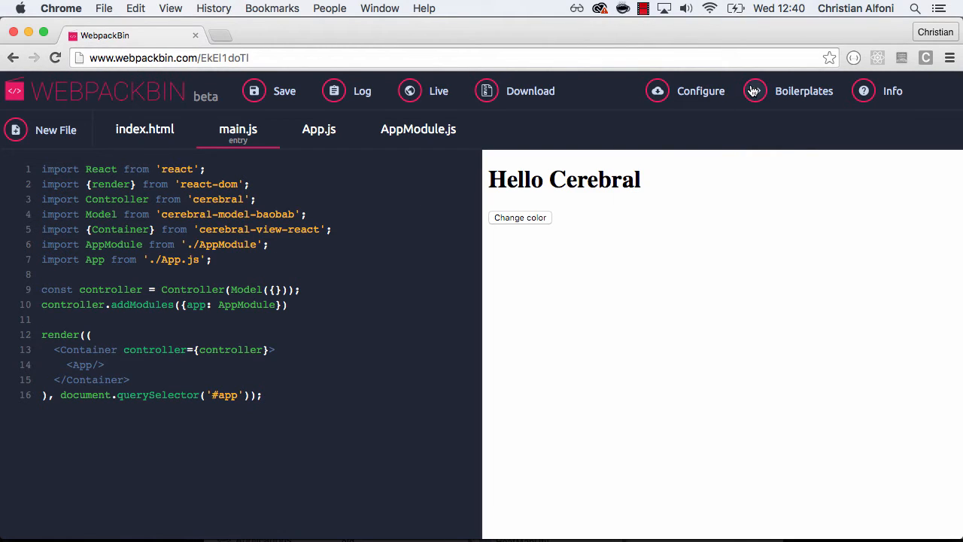
{"action": "left_click", "coordinate": [804, 90]}
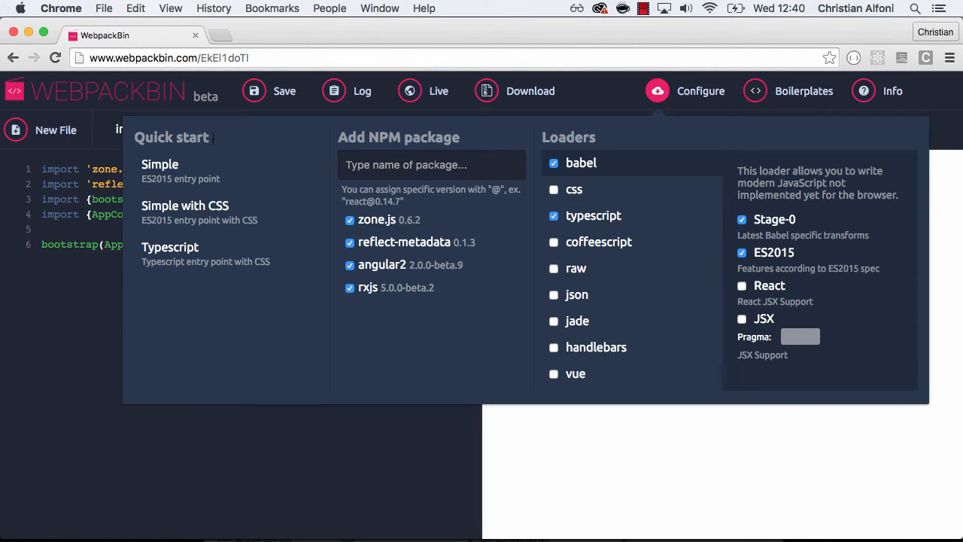
{"action": "mouse_move", "coordinate": [190, 228]}
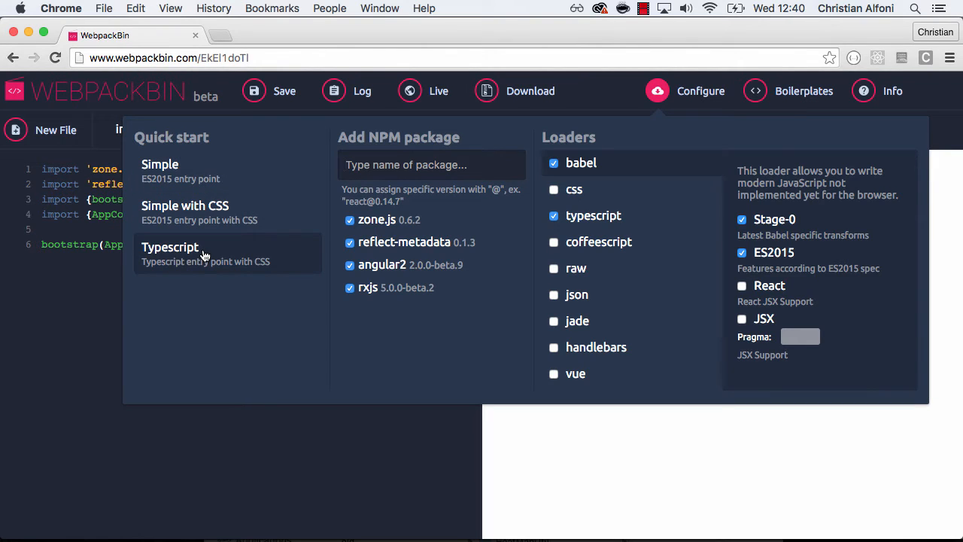
{"action": "mouse_move", "coordinate": [219, 264]}
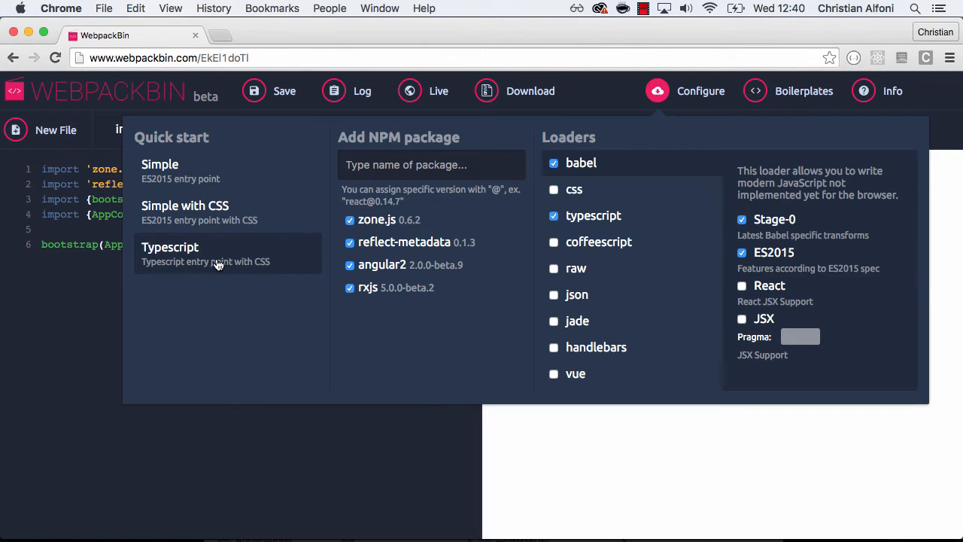
Step: Apply the Typescript quick start, giving index.html, a main.ts entry and styles.css
{"action": "left_click", "coordinate": [170, 247]}
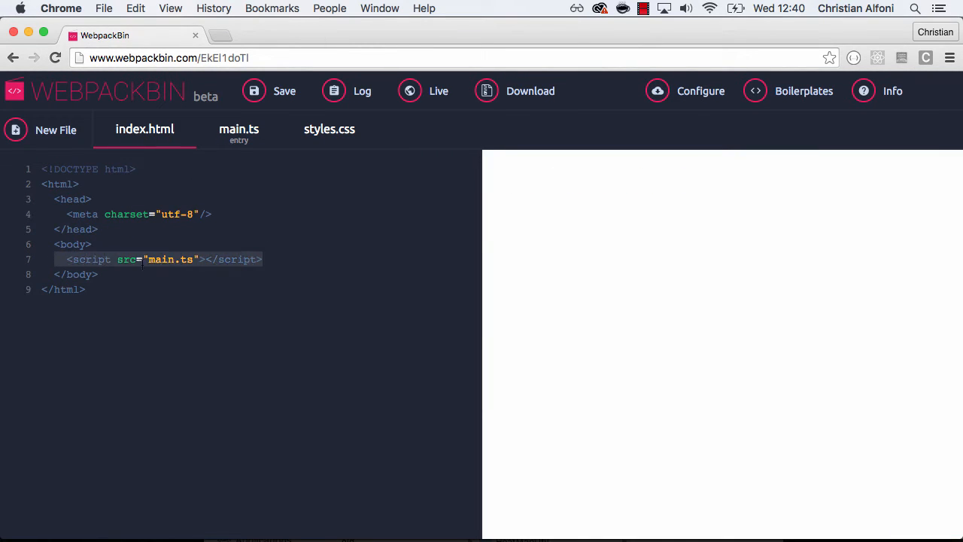
Step: Give styles.css a blue h1 rule, import it in main.ts, and add a 'Hello there' h1
{"action": "left_click", "coordinate": [239, 128]}
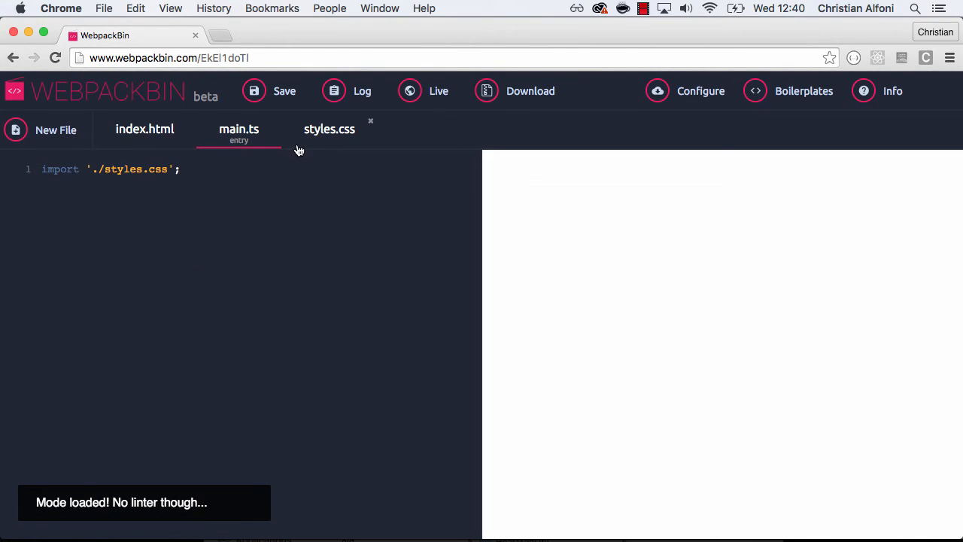
{"action": "left_click", "coordinate": [329, 129]}
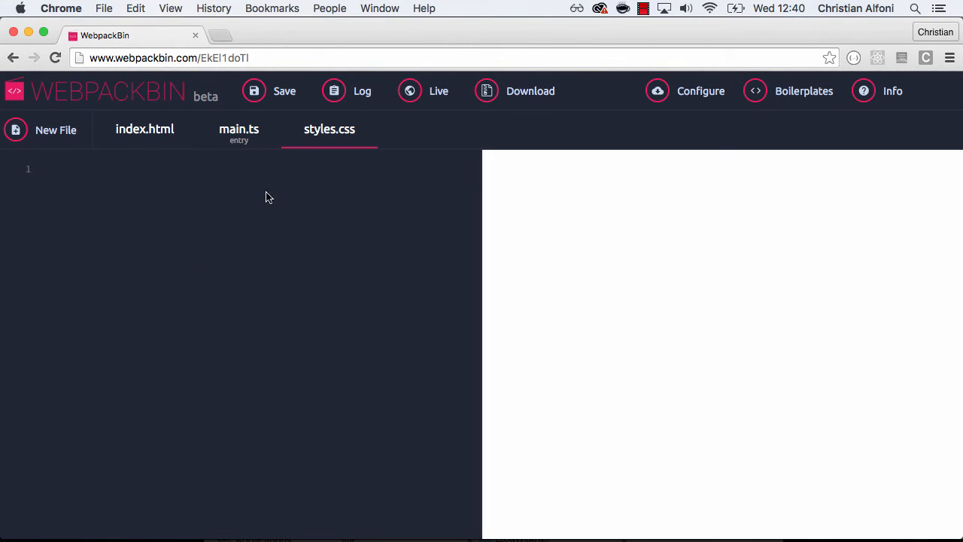
{"action": "mouse_move", "coordinate": [272, 210]}
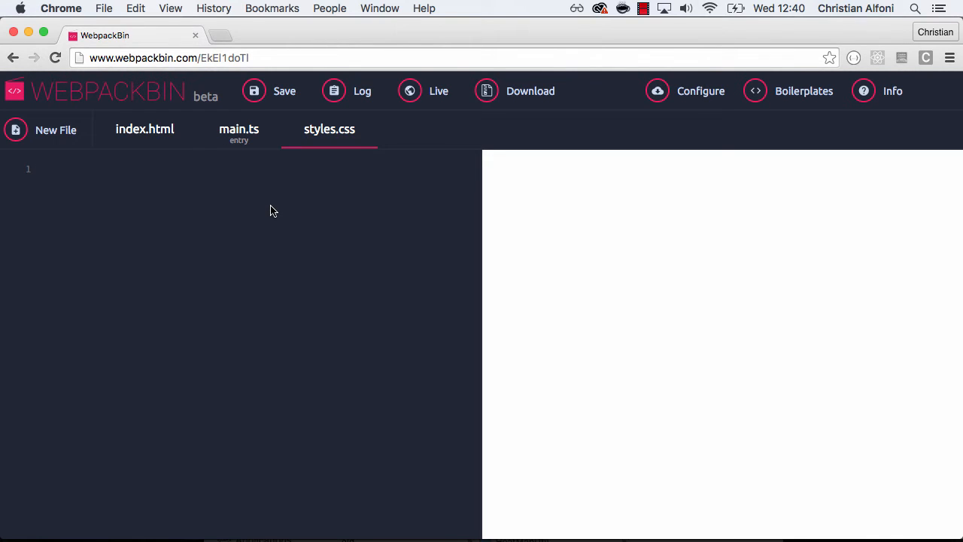
{"action": "type", "text": "h"}
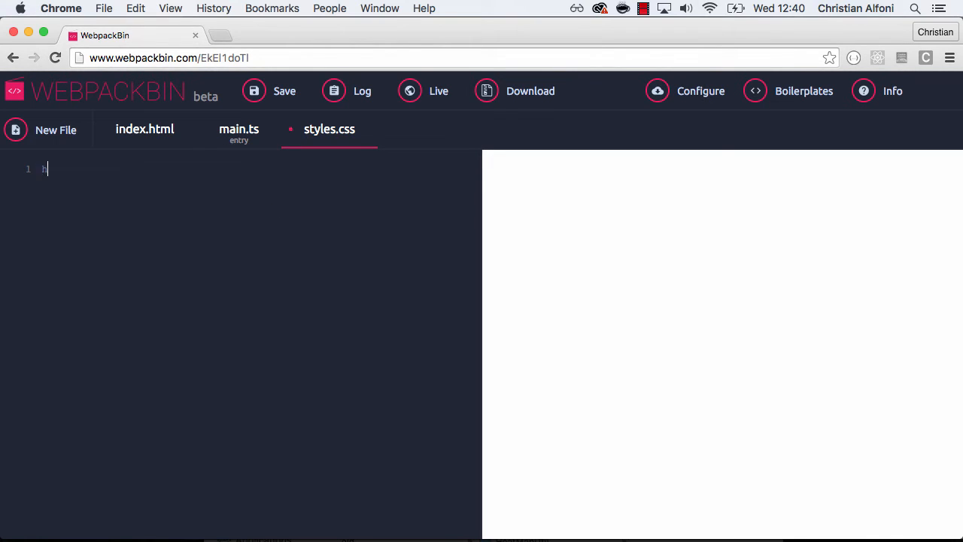
{"action": "type", "text": "h1 {"}
{"action": "type", "text": "color: blue;"}
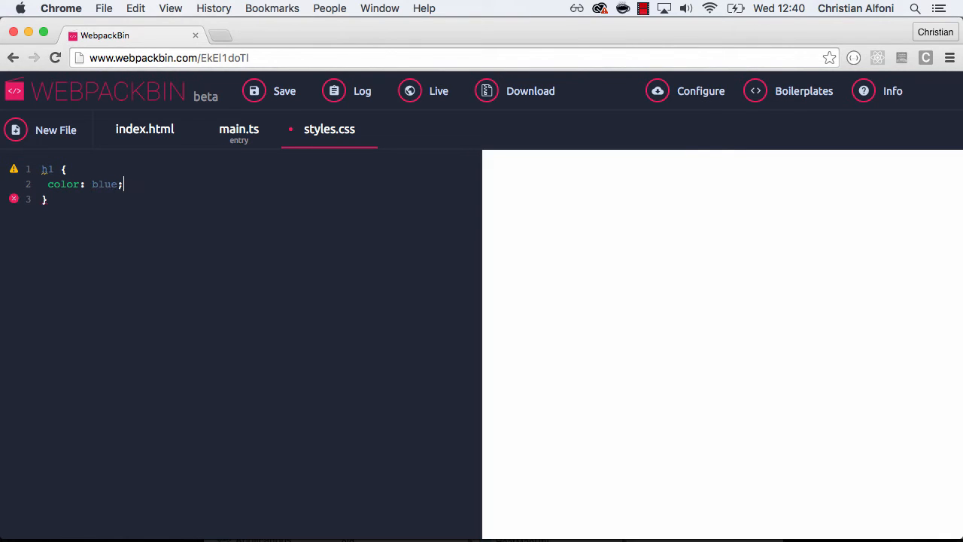
{"action": "left_click", "coordinate": [238, 129]}
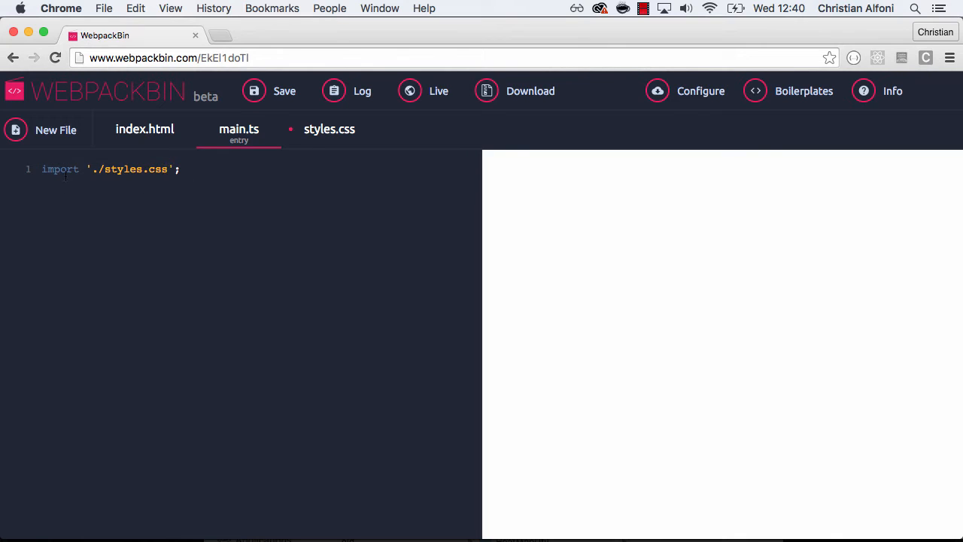
{"action": "mouse_move", "coordinate": [131, 139]}
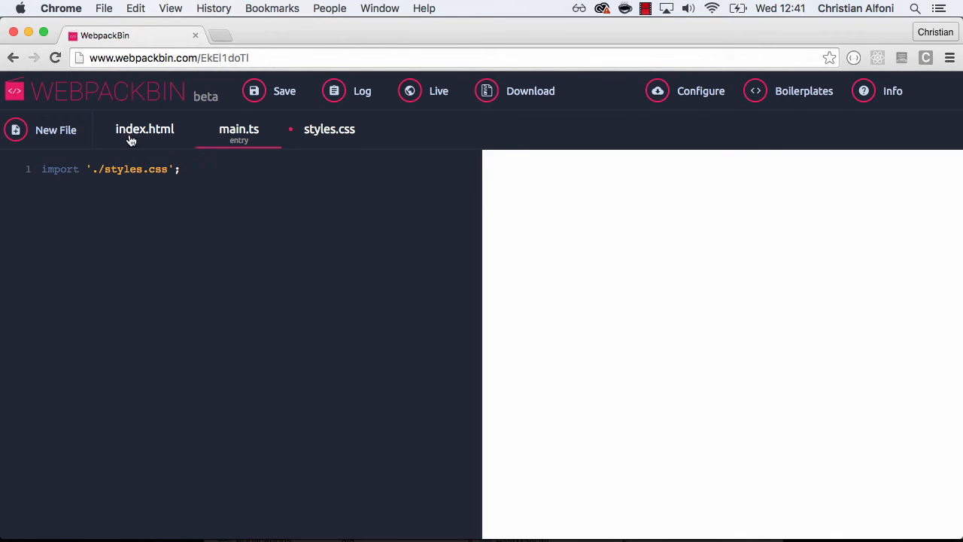
{"action": "mouse_move", "coordinate": [137, 140]}
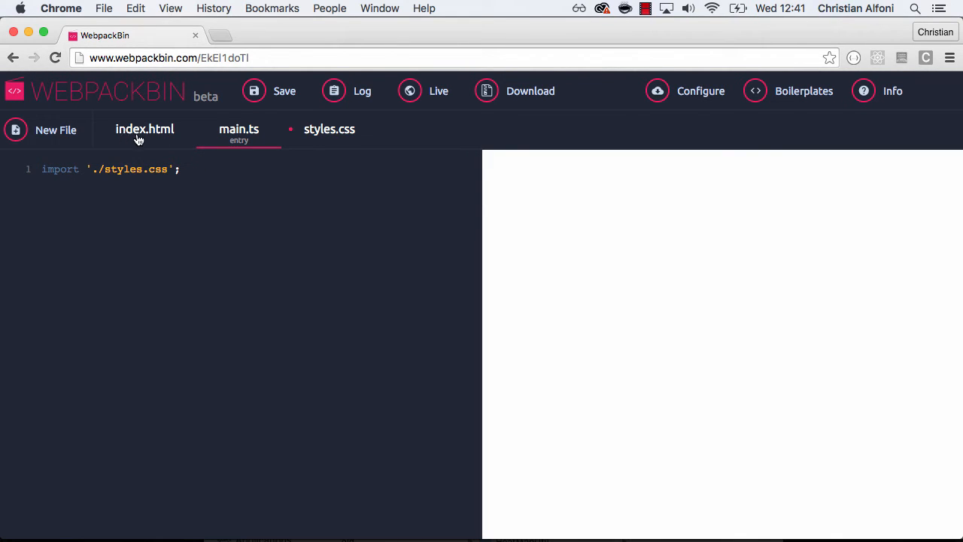
{"action": "left_click", "coordinate": [144, 129]}
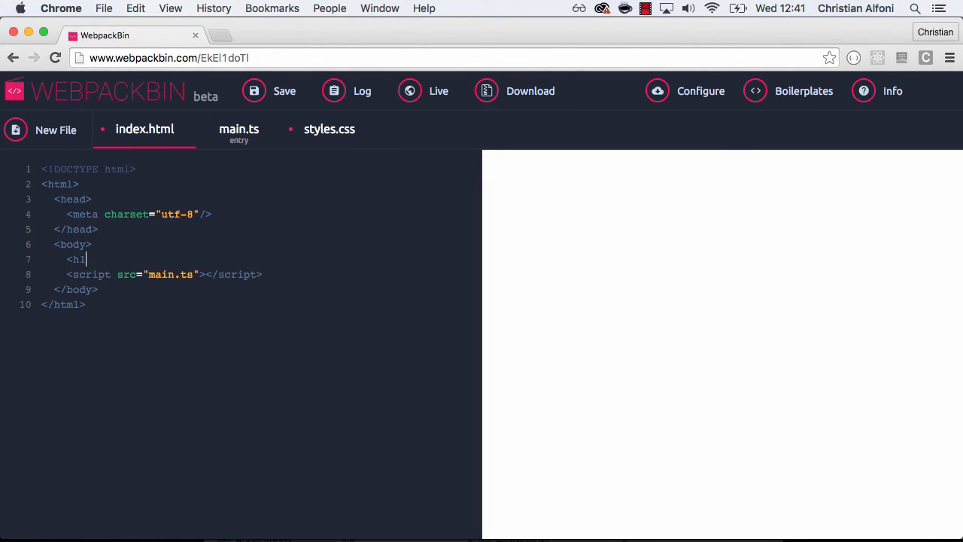
{"action": "type", "text": ">Hello there</h1>"}
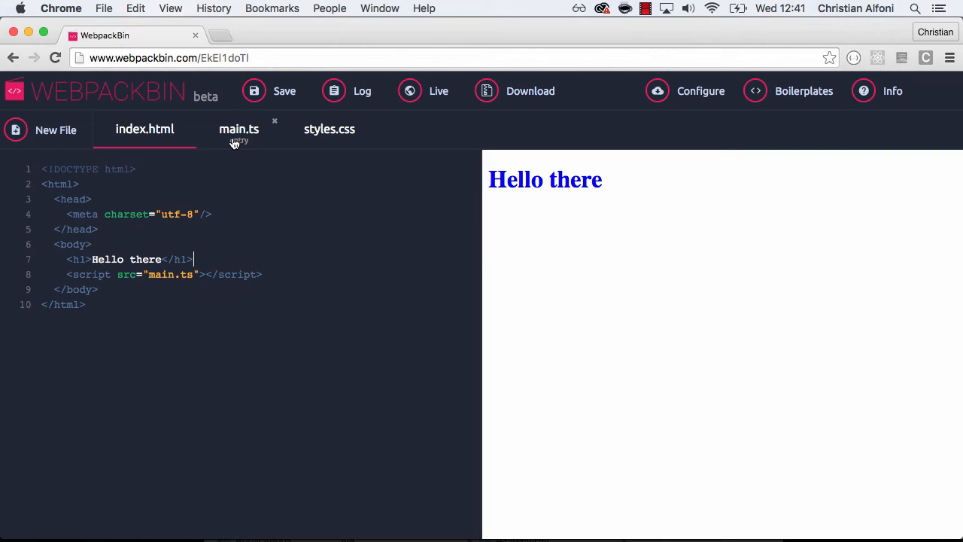
{"action": "mouse_move", "coordinate": [233, 142]}
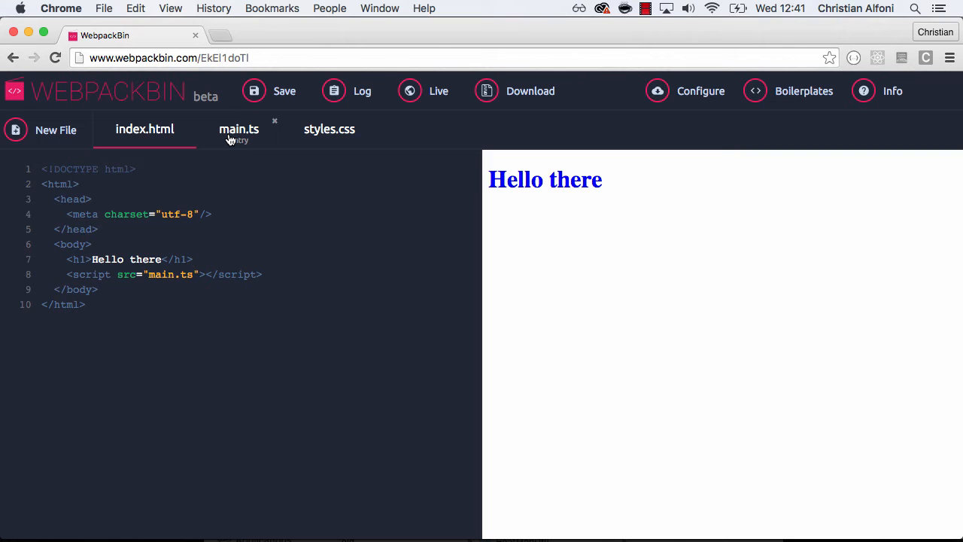
Step: Add bin.log('Hello world') to main.ts and show the log output
{"action": "left_click", "coordinate": [239, 129]}
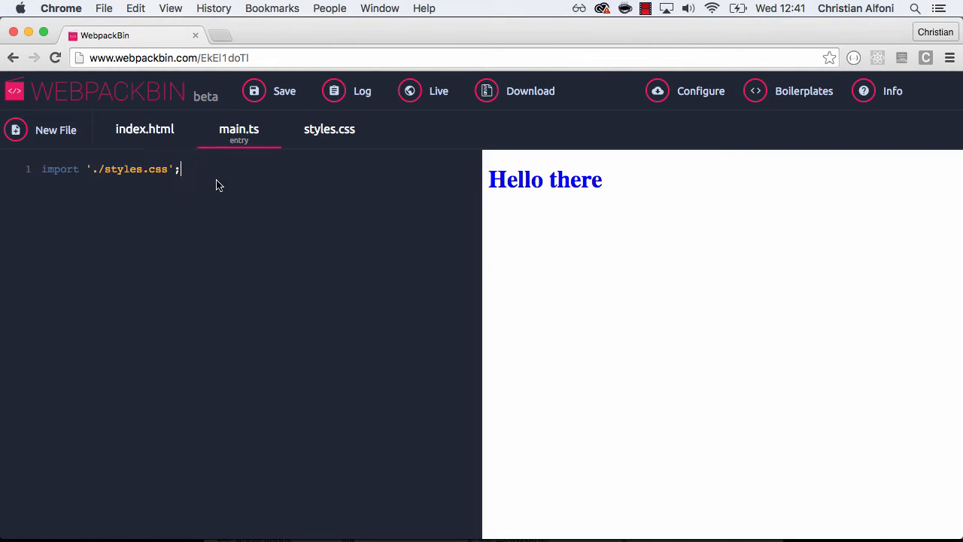
{"action": "key", "text": "Enter"}
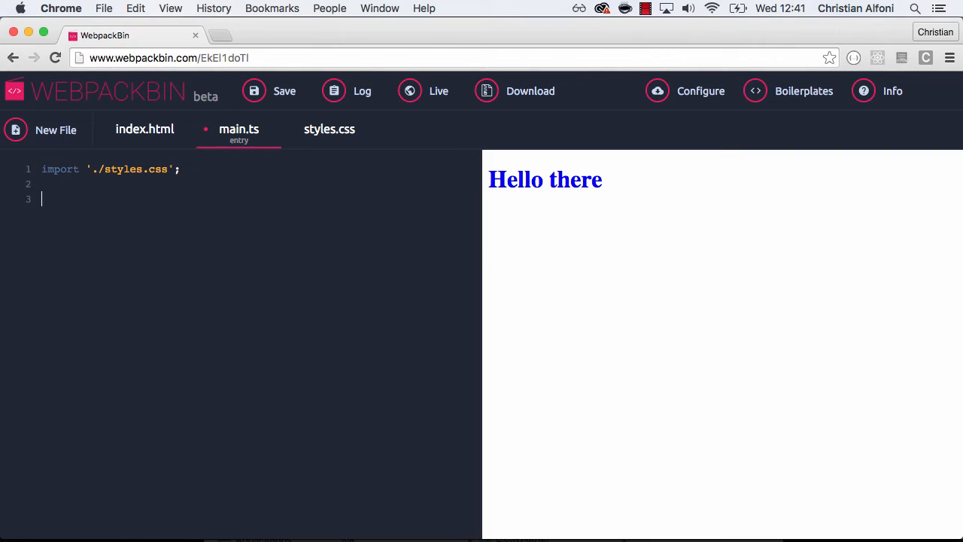
{"action": "type", "text": "bin"}
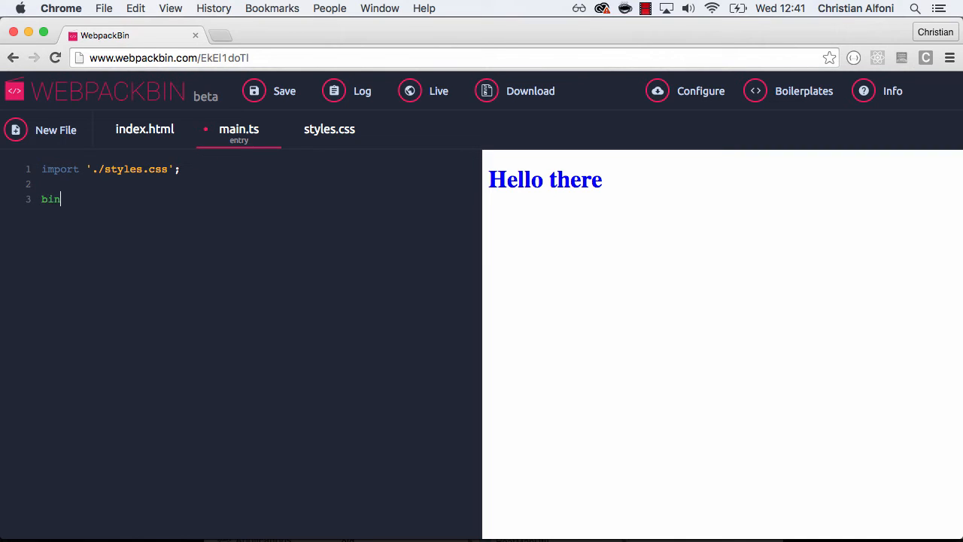
{"action": "type", "text": ".log('Hel"}
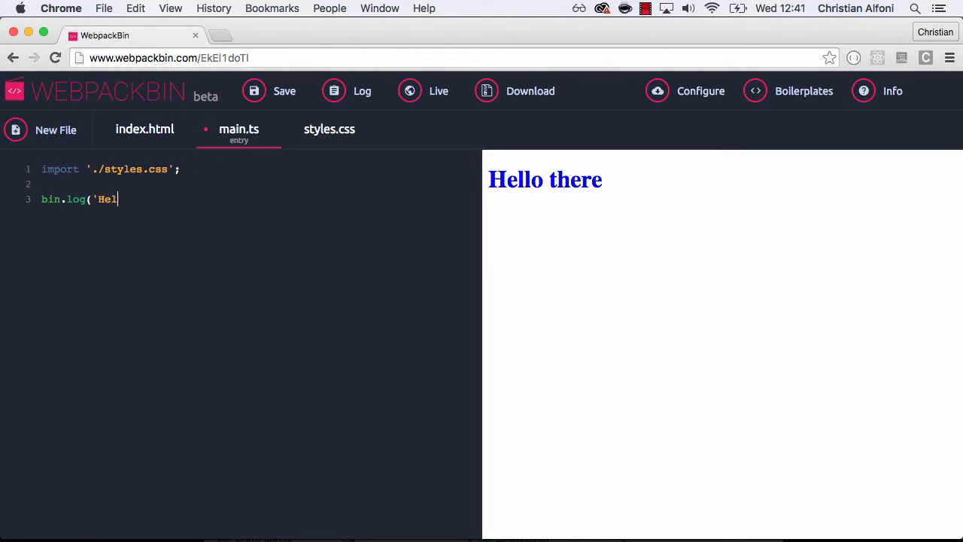
{"action": "type", "text": "lo world!');"}
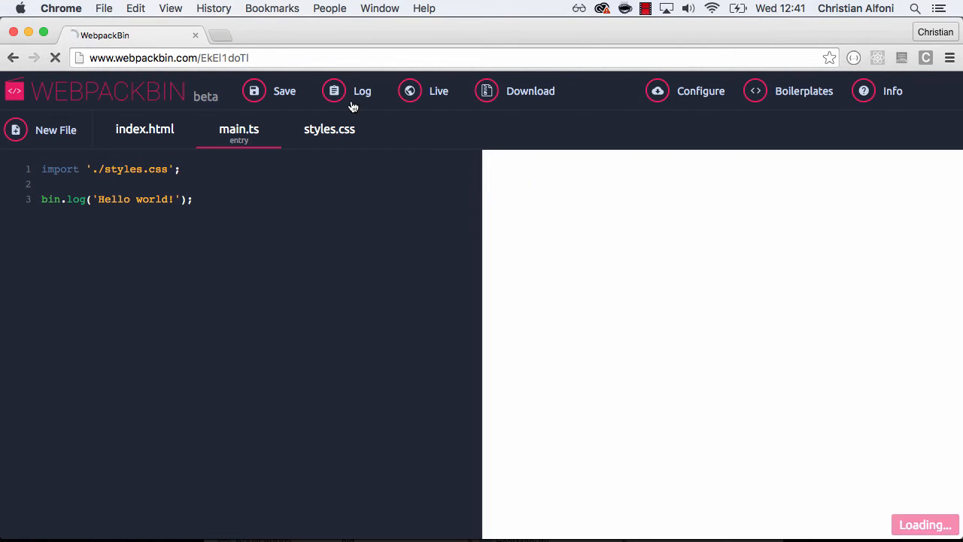
{"action": "left_click", "coordinate": [334, 91]}
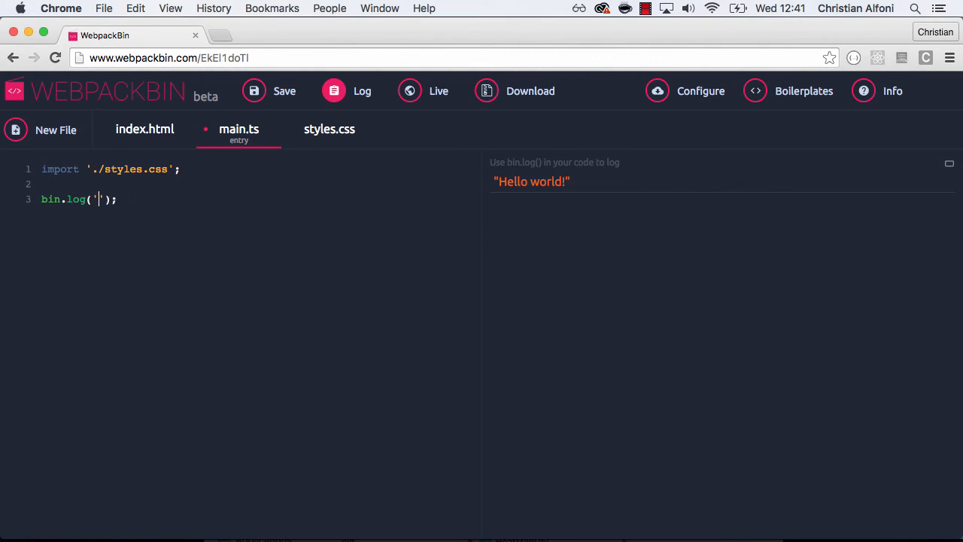
Step: Log the object { foo: 'bar' } and toggle the split log/preview view
{"action": "type", "text": "{"}
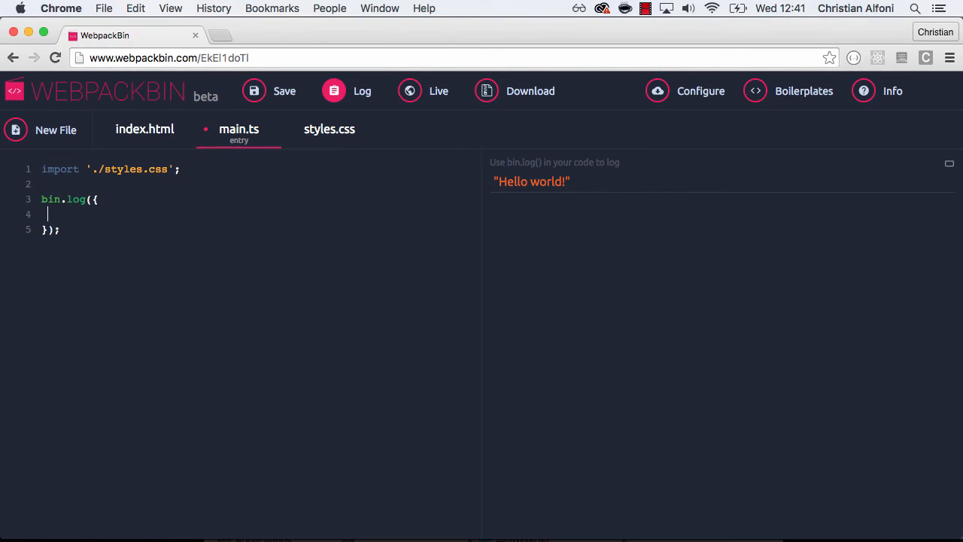
{"action": "type", "text": "foo: 'bar'"}
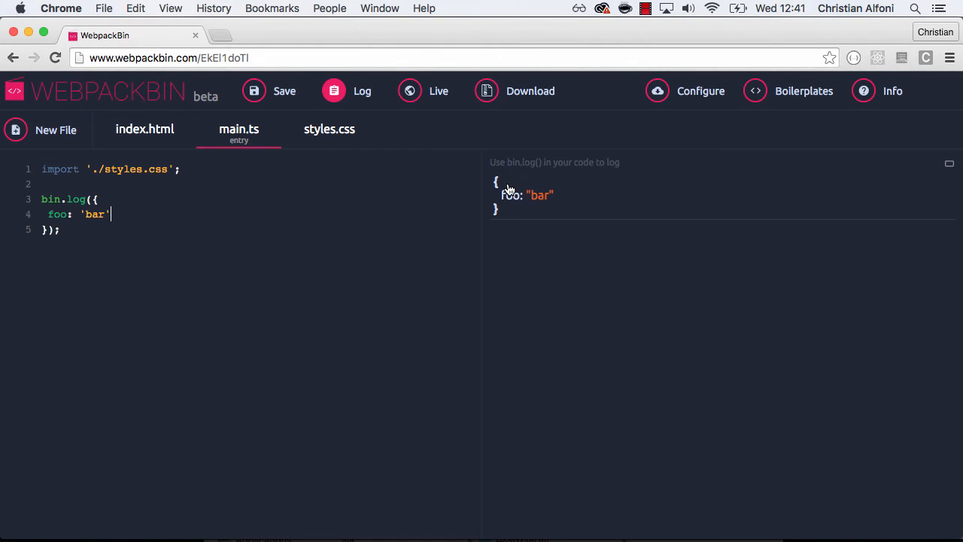
{"action": "mouse_move", "coordinate": [873, 185]}
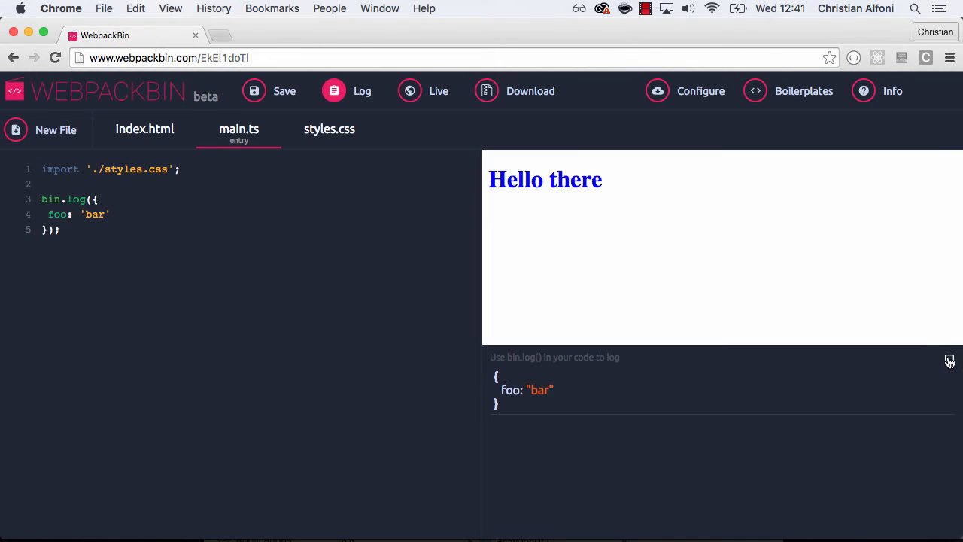
{"action": "left_click", "coordinate": [950, 360]}
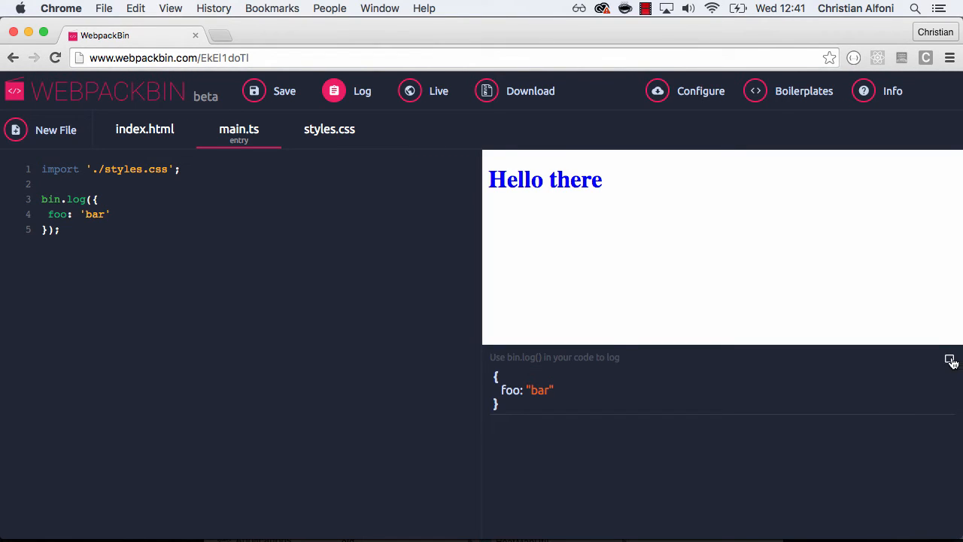
{"action": "left_click", "coordinate": [950, 360]}
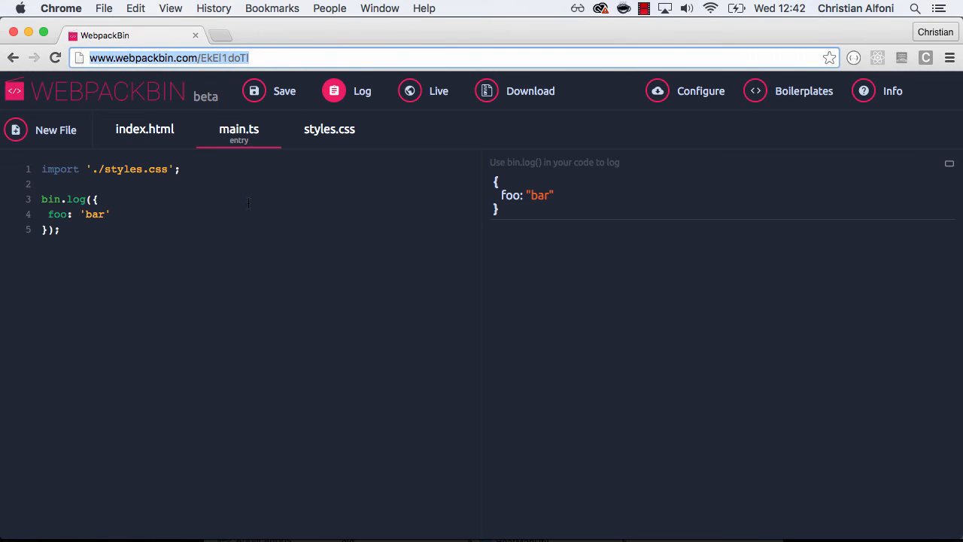
Step: Download the current bin as a project zip file
{"action": "left_click", "coordinate": [486, 90]}
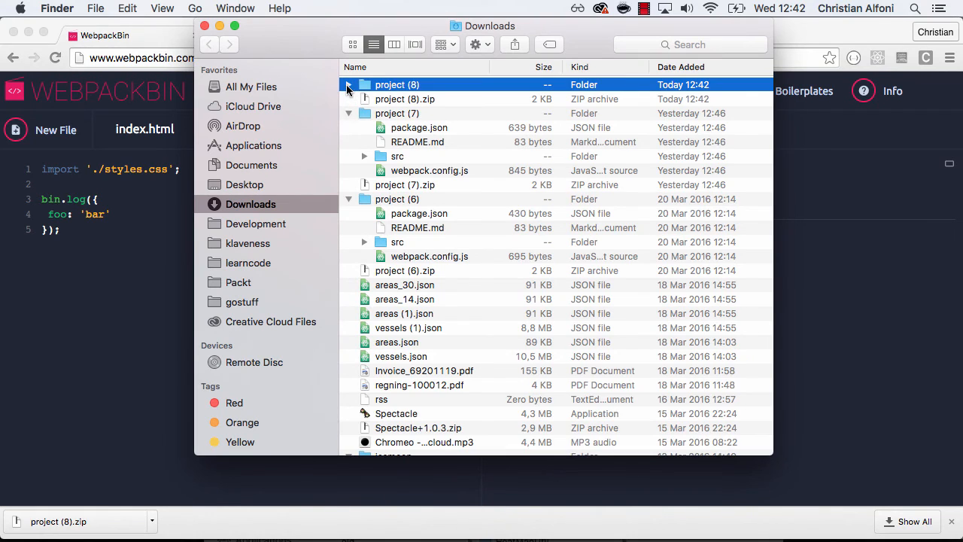
Step: Expand project (8) and src in Downloads, inspecting main.ts and webpack.config.js
{"action": "left_click", "coordinate": [348, 84]}
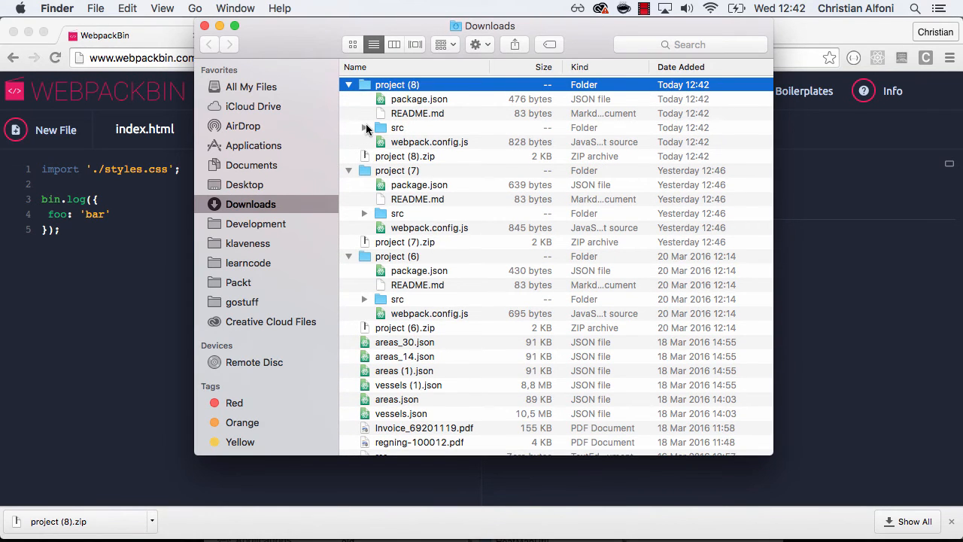
{"action": "left_click", "coordinate": [364, 127]}
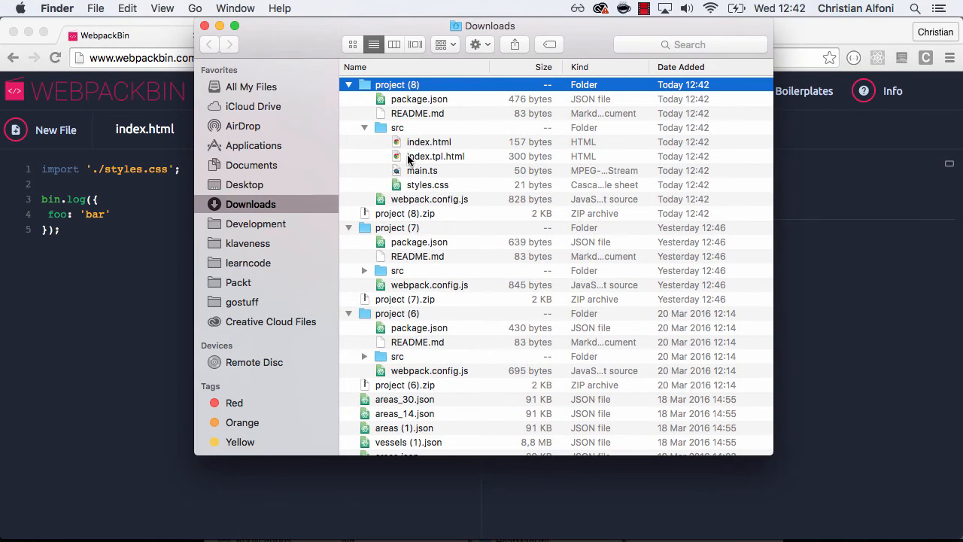
{"action": "left_click", "coordinate": [422, 170]}
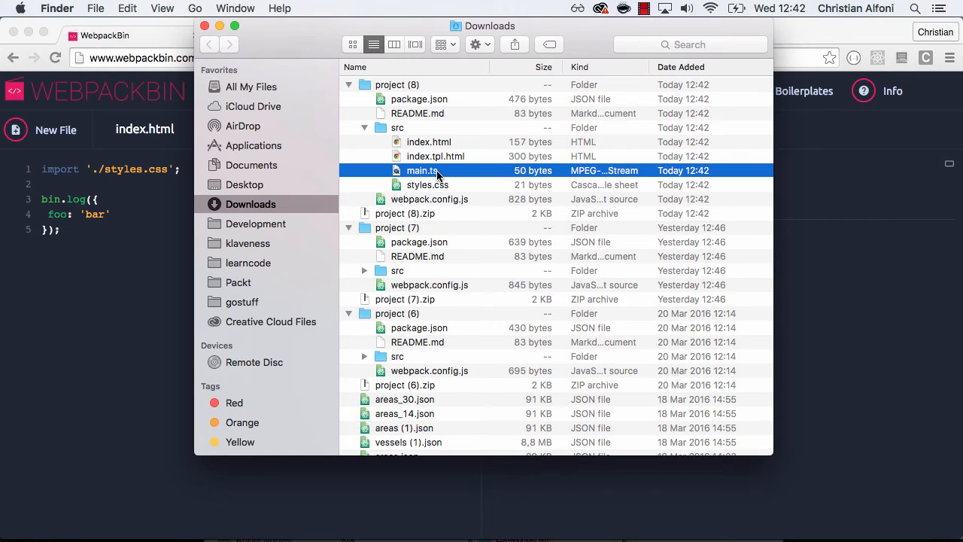
{"action": "mouse_move", "coordinate": [444, 184]}
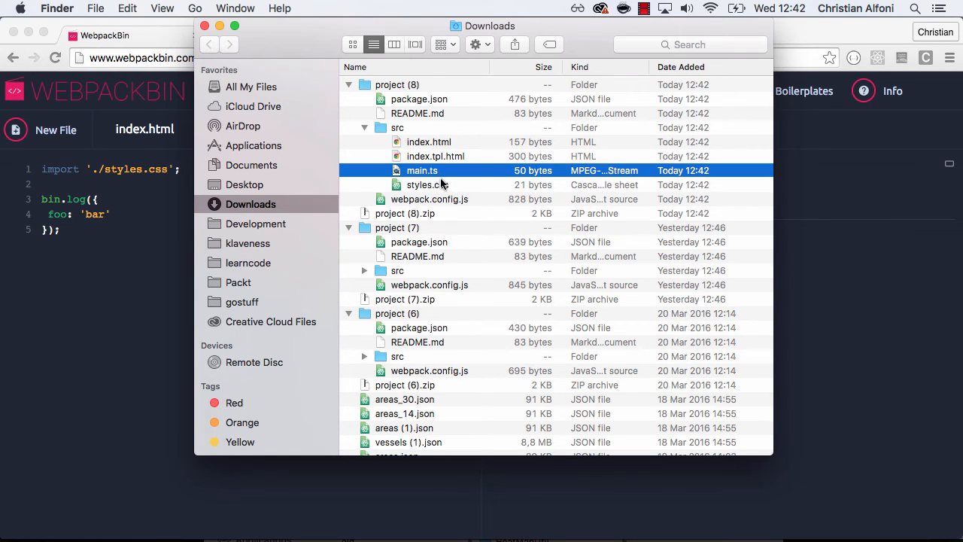
{"action": "left_click", "coordinate": [427, 184]}
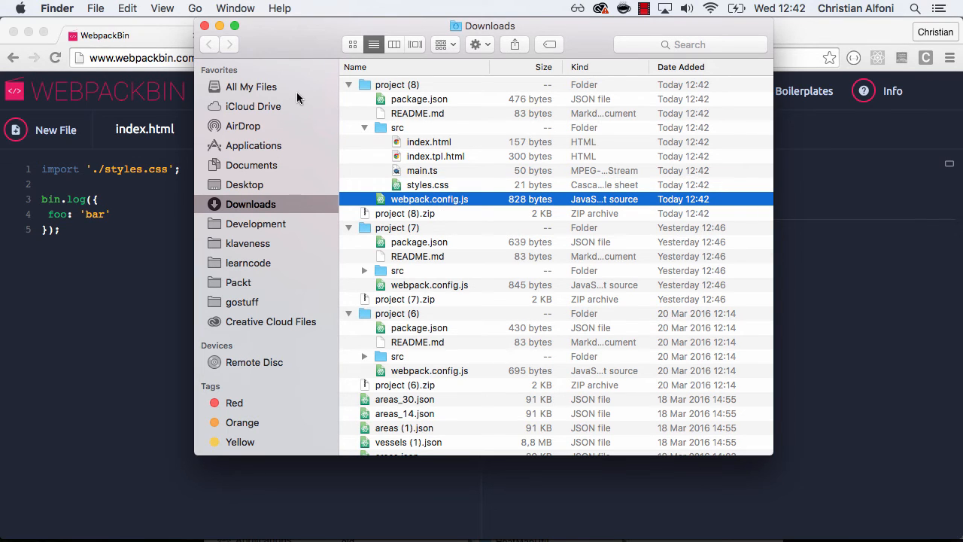
{"action": "left_click", "coordinate": [364, 127]}
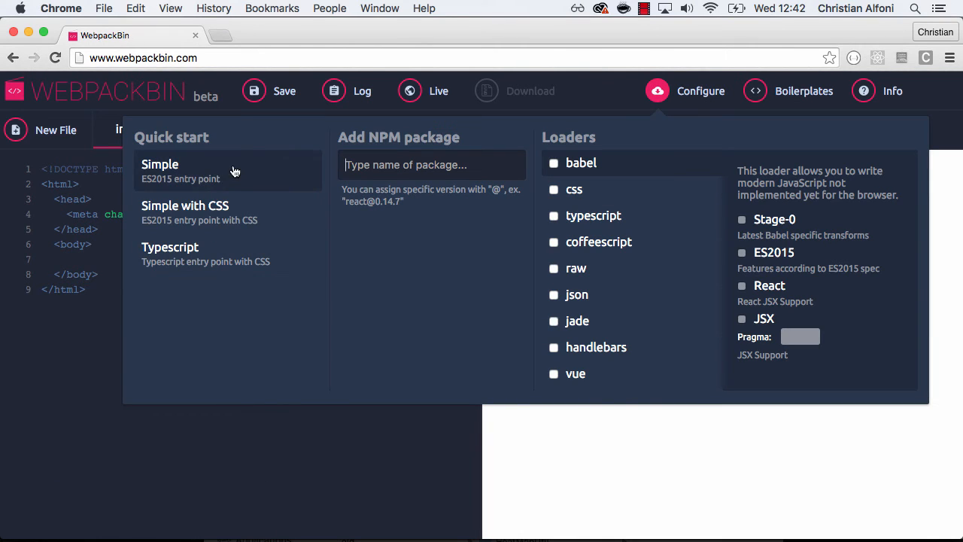
Step: Choose the Simple ES2015 quick-start template for a new bin
{"action": "left_click", "coordinate": [160, 164]}
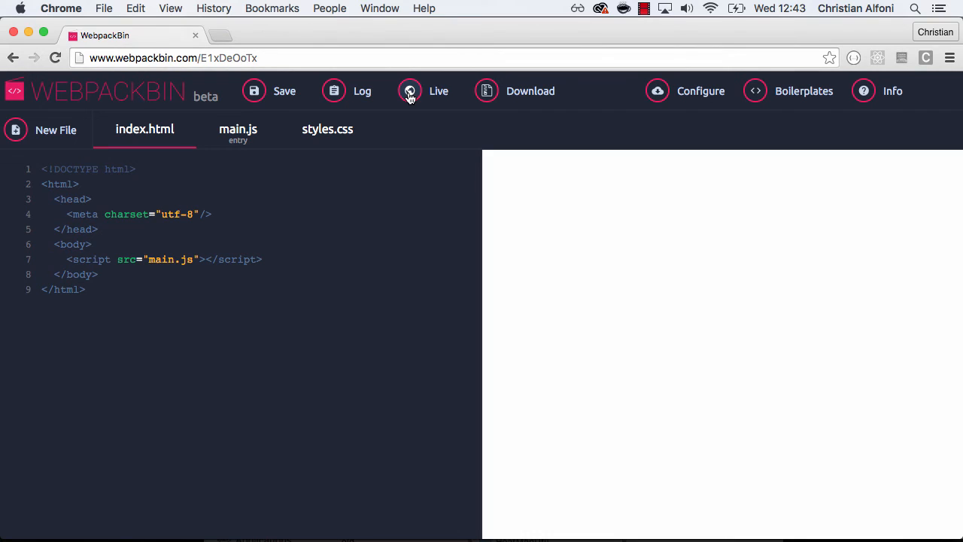
Step: Go live with the new bin and copy its URL for the second browser
{"action": "left_click", "coordinate": [411, 91]}
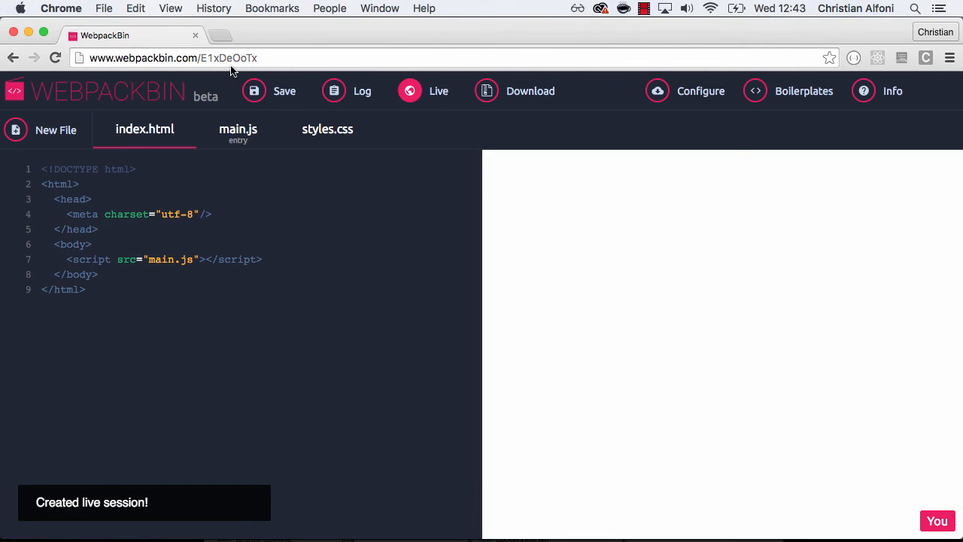
{"action": "left_click", "coordinate": [225, 57]}
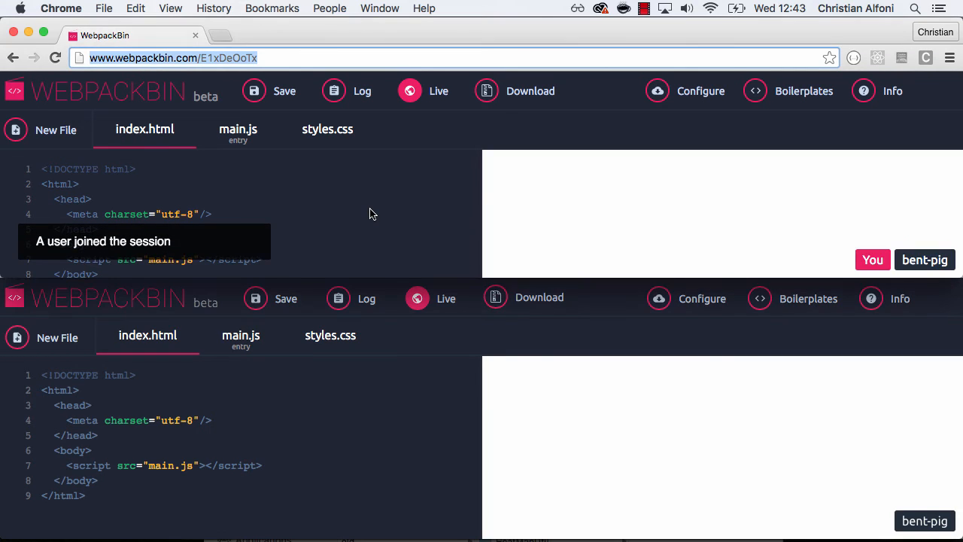
{"action": "mouse_move", "coordinate": [925, 259]}
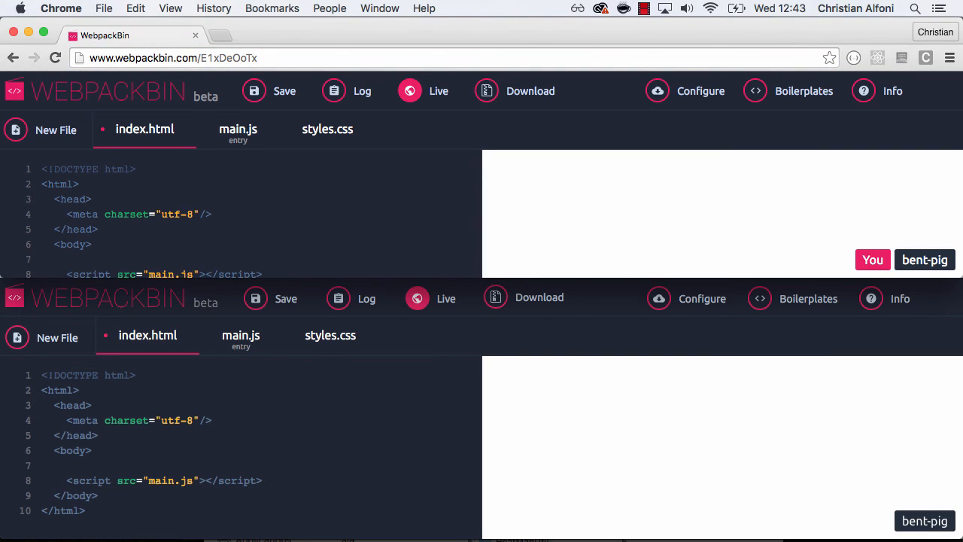
Step: Type <h1>Hello world!</h1> into the body of index.html
{"action": "type", "text": "<h1>"}
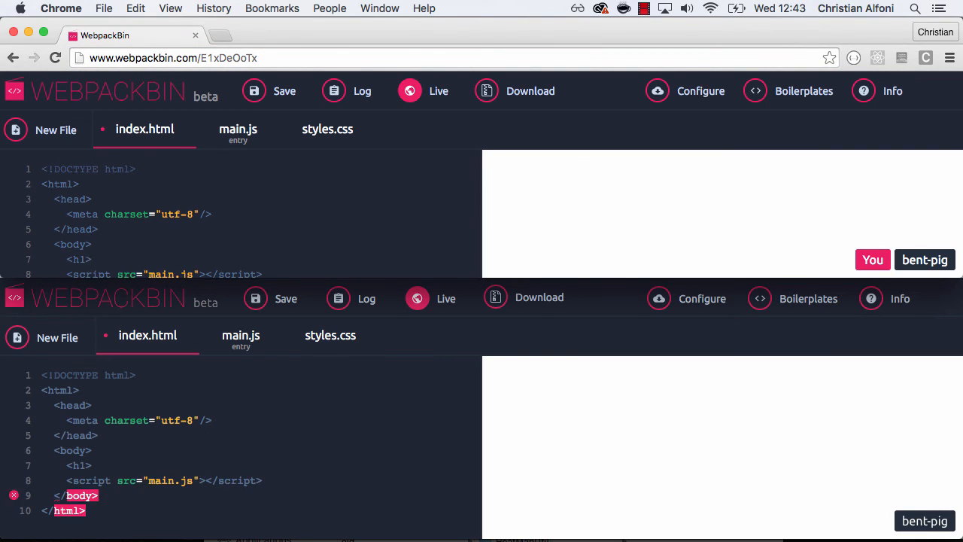
{"action": "type", "text": "Hello world!"}
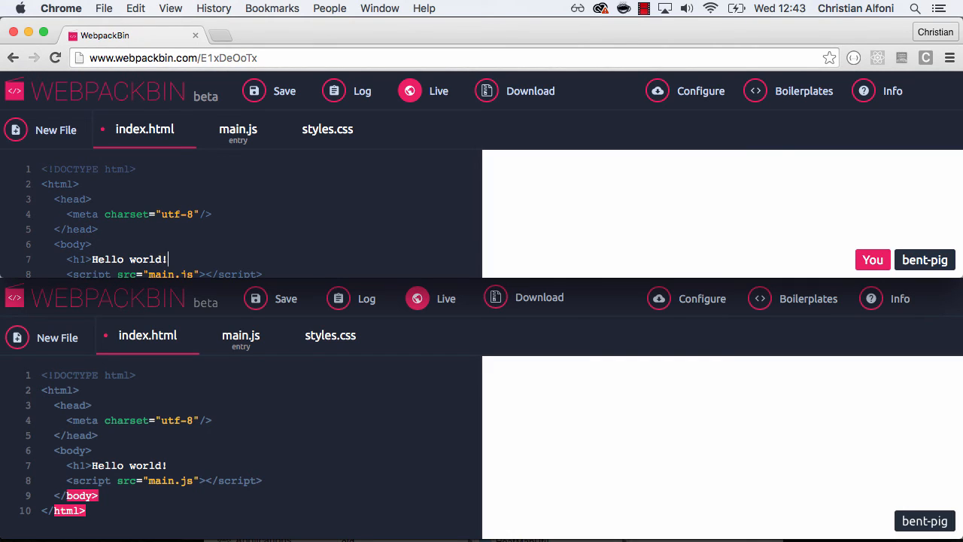
{"action": "type", "text": "</h1>"}
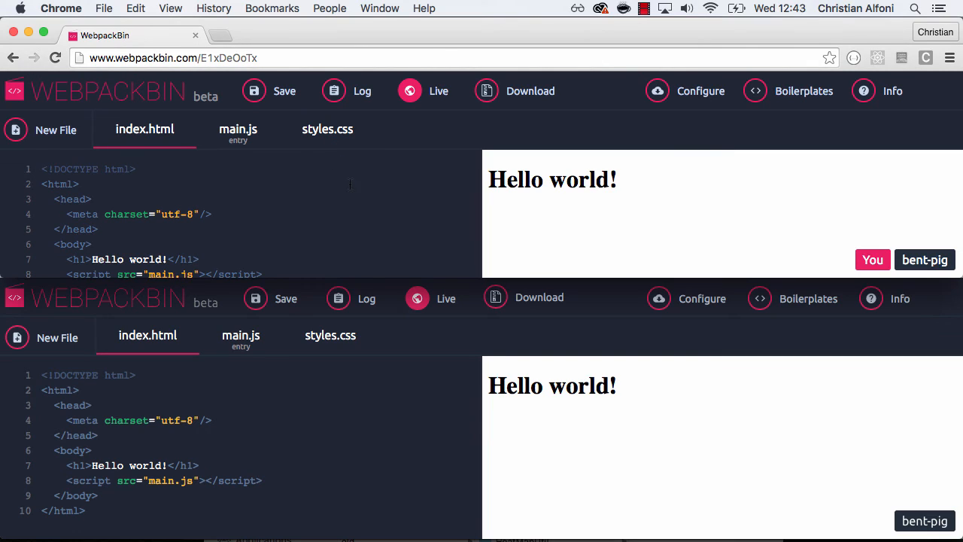
{"action": "mouse_move", "coordinate": [351, 215]}
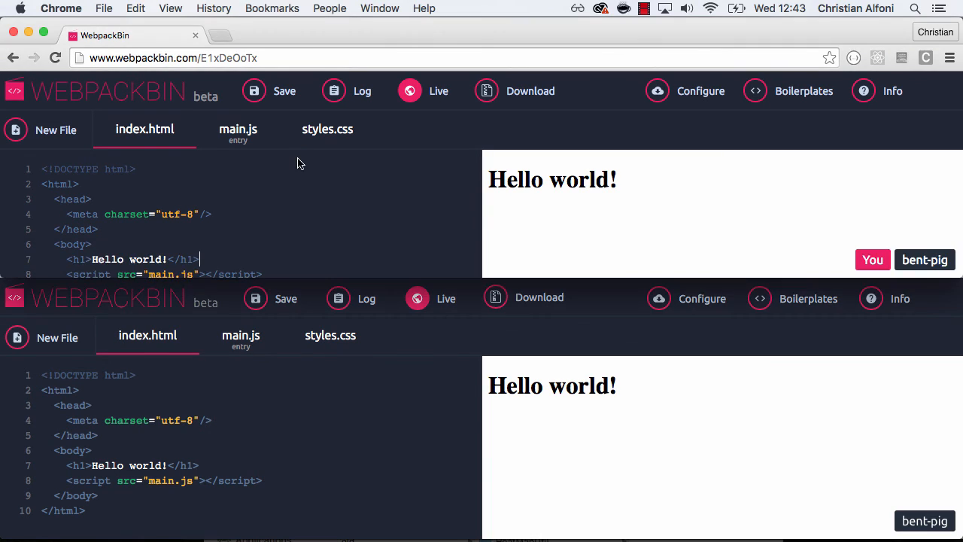
Step: Hand control to the guest, reclaim it, and bring the second browser forward
{"action": "left_click", "coordinate": [925, 259]}
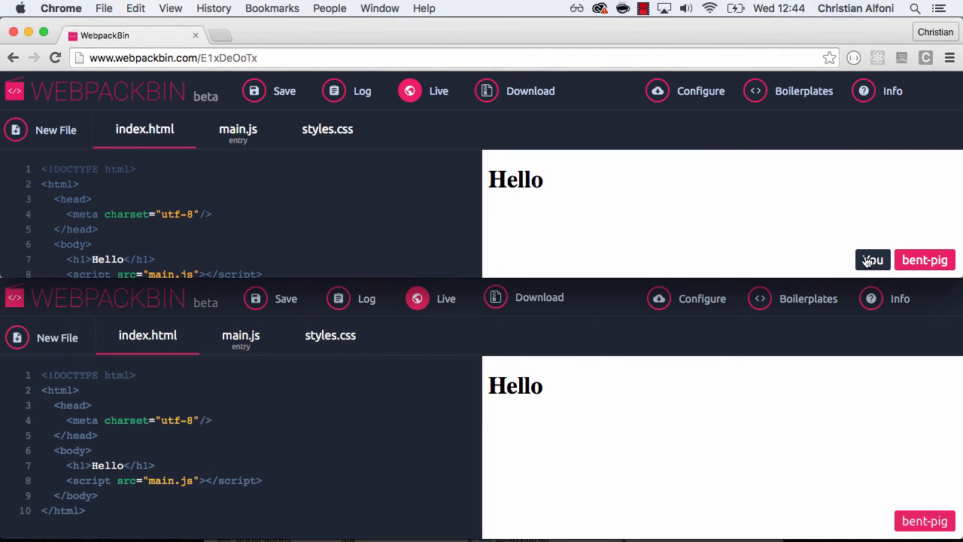
{"action": "left_click", "coordinate": [872, 260]}
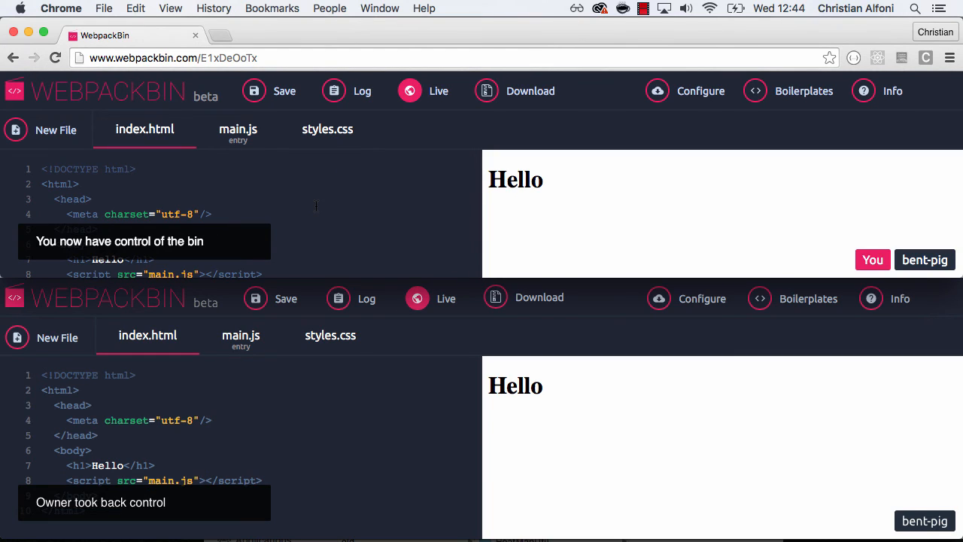
{"action": "mouse_move", "coordinate": [290, 238]}
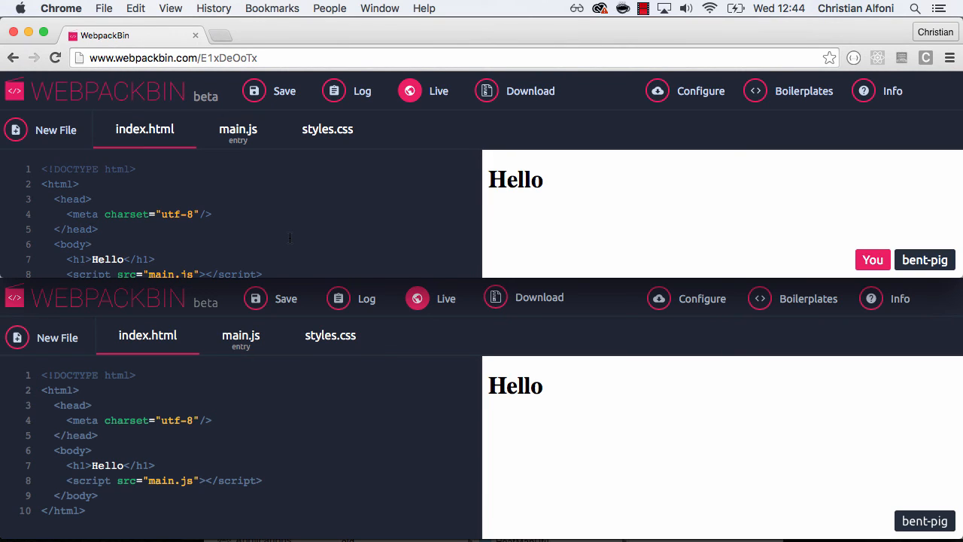
{"action": "left_click", "coordinate": [278, 58]}
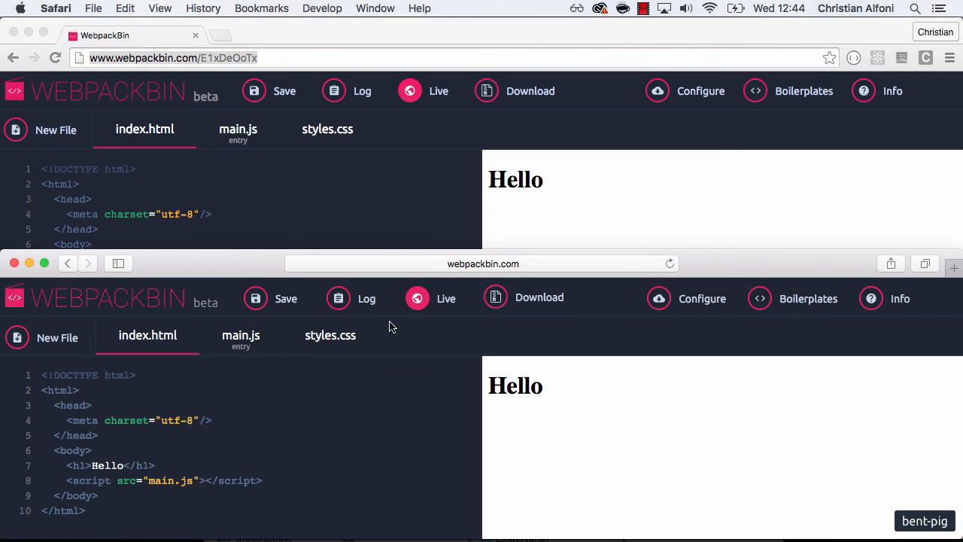
Step: Create a personal bin in the second browser and start its live session
{"action": "left_click", "coordinate": [482, 263]}
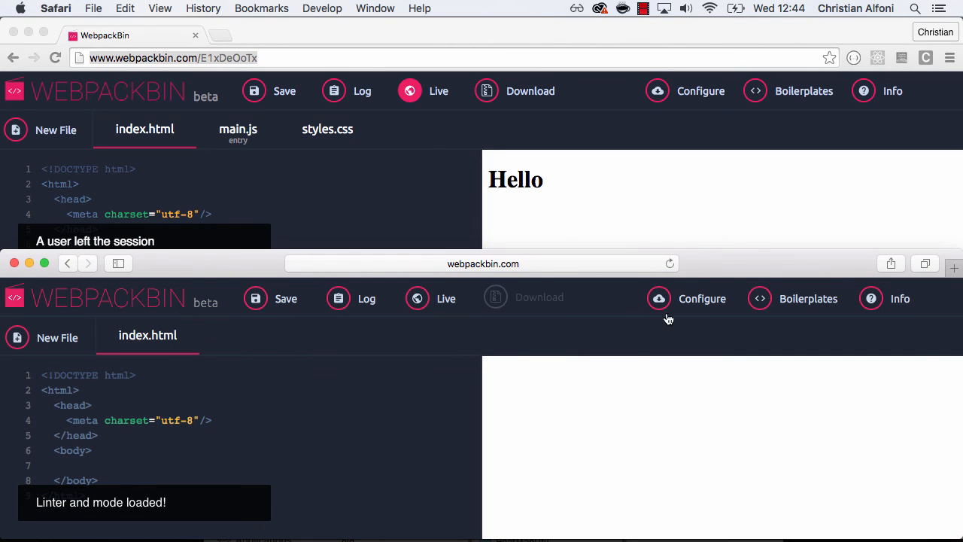
{"action": "left_click", "coordinate": [690, 298]}
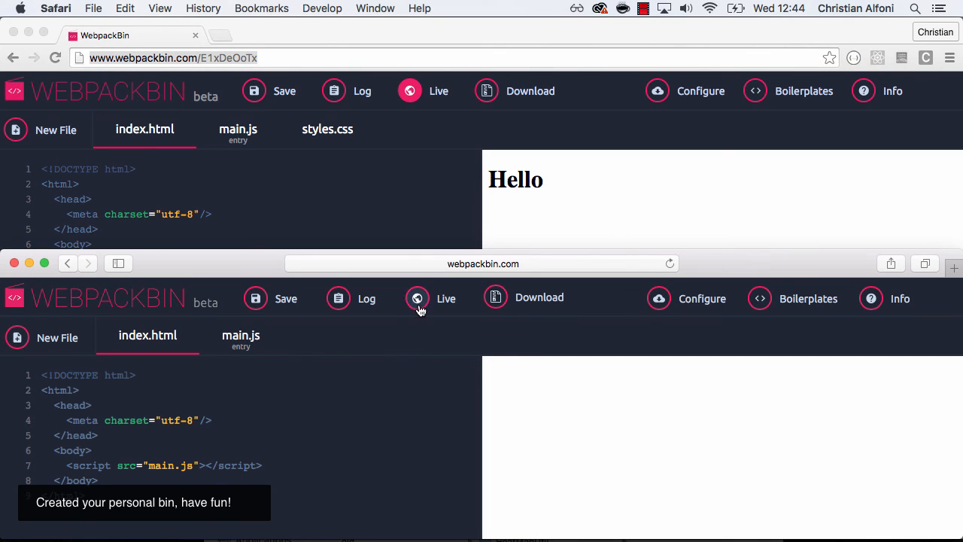
{"action": "left_click", "coordinate": [418, 299]}
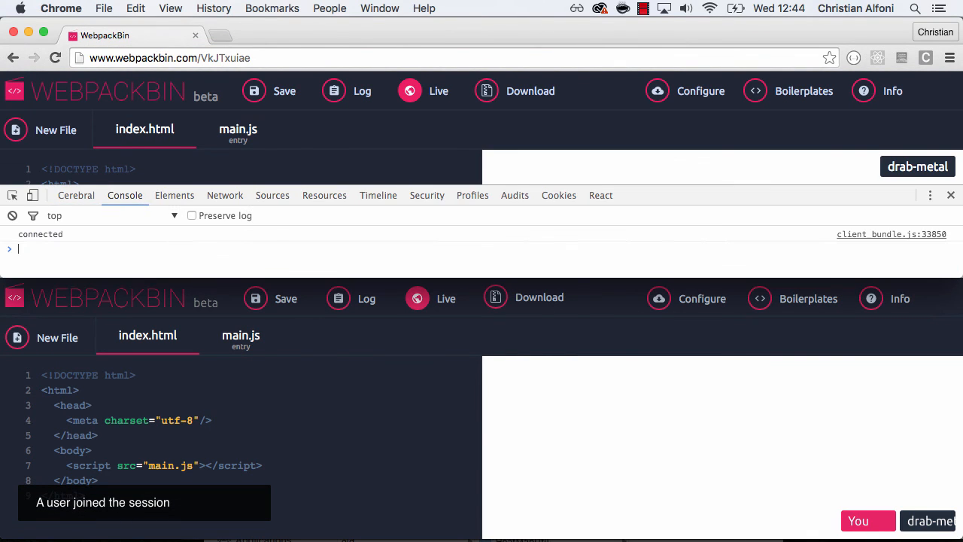
Step: Switch to iPhone 5 device mode and open main.js
{"action": "left_click", "coordinate": [33, 195]}
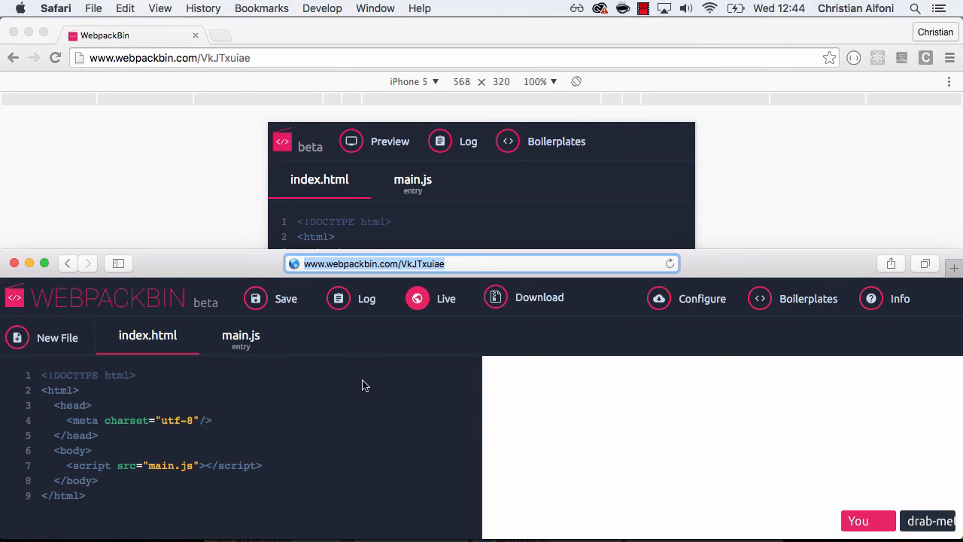
{"action": "mouse_move", "coordinate": [693, 269]}
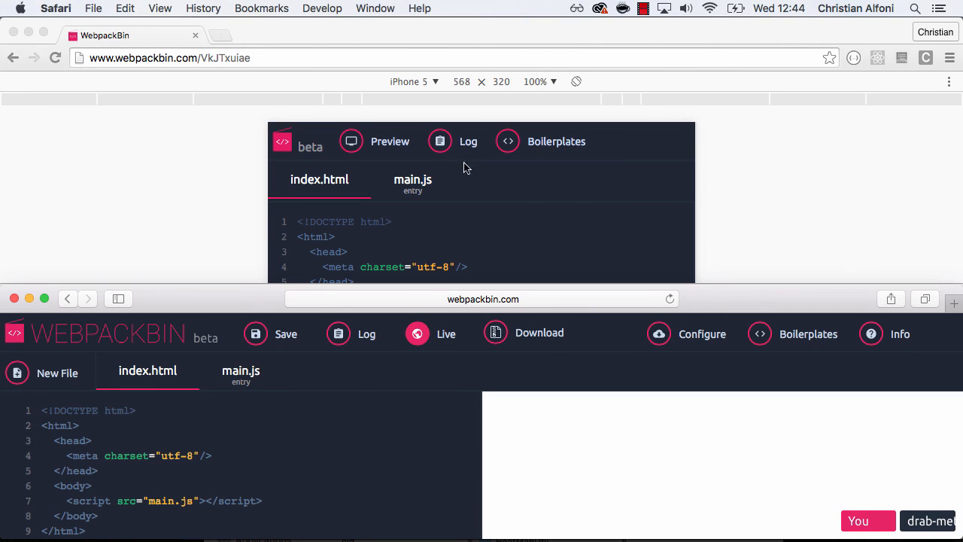
{"action": "left_click", "coordinate": [241, 370]}
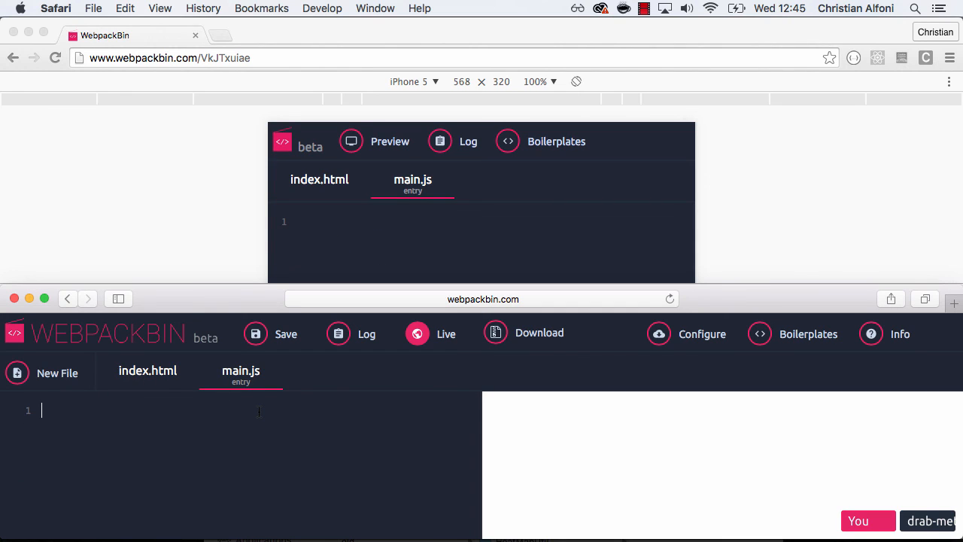
{"action": "mouse_move", "coordinate": [235, 438]}
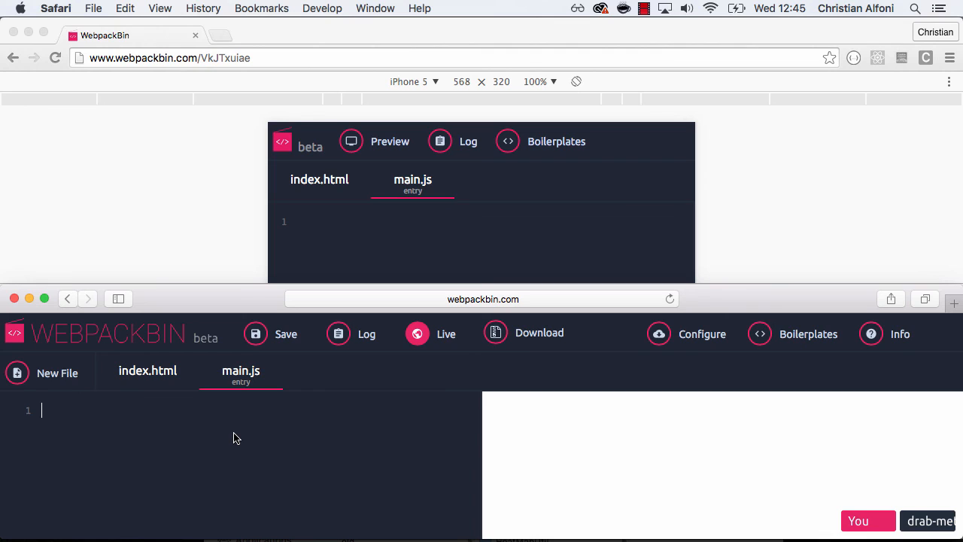
Step: Write bin.log('Hello world'); in main.js and show the log output
{"action": "type", "text": "bin.log("}
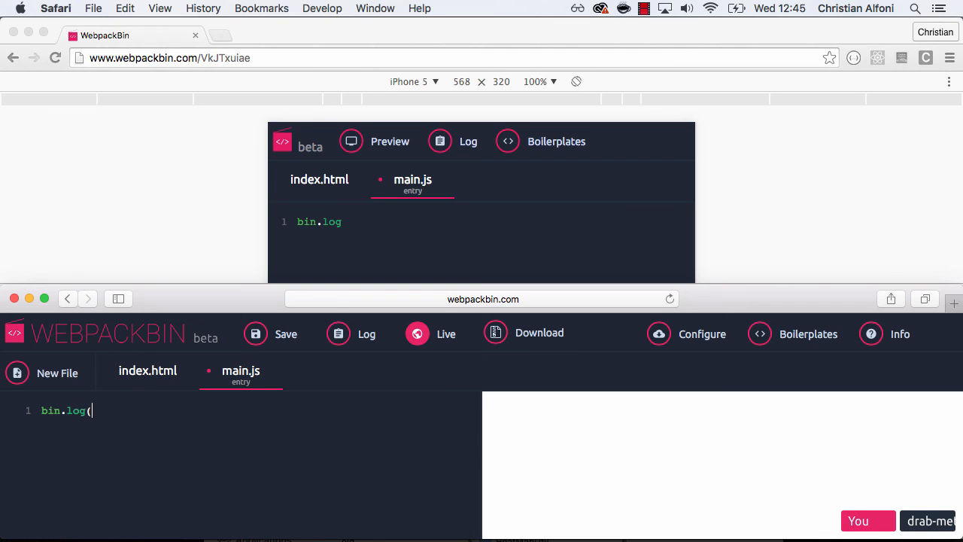
{"action": "type", "text": "'Hello world"}
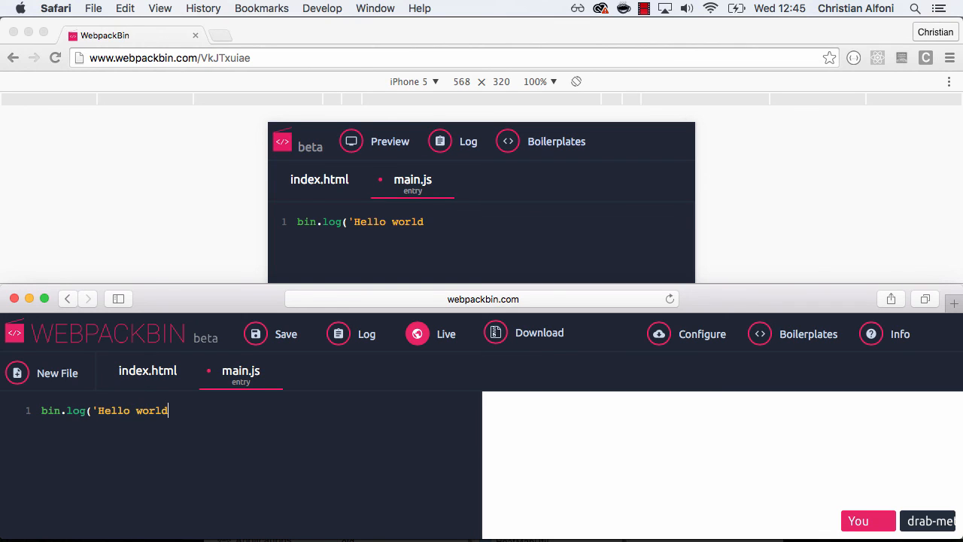
{"action": "type", "text": "');"}
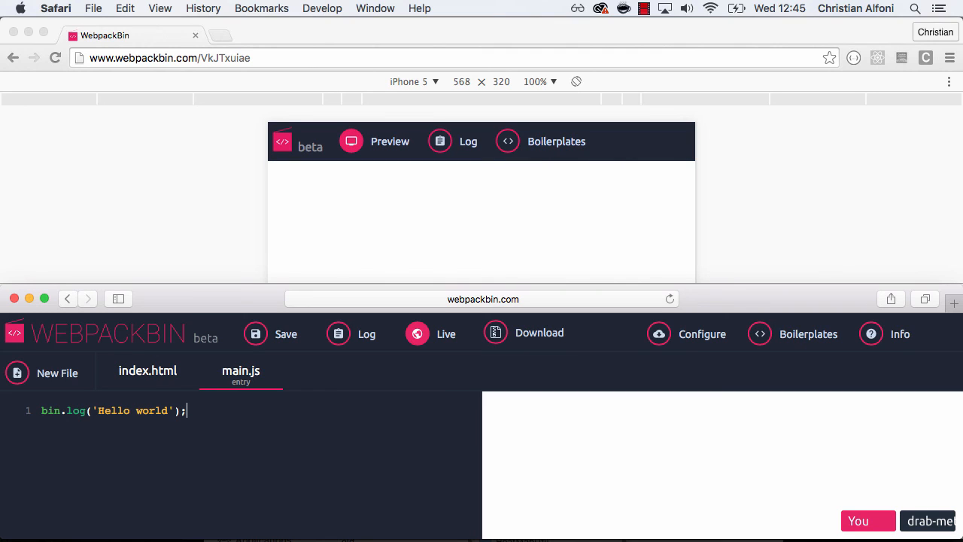
{"action": "mouse_move", "coordinate": [390, 397]}
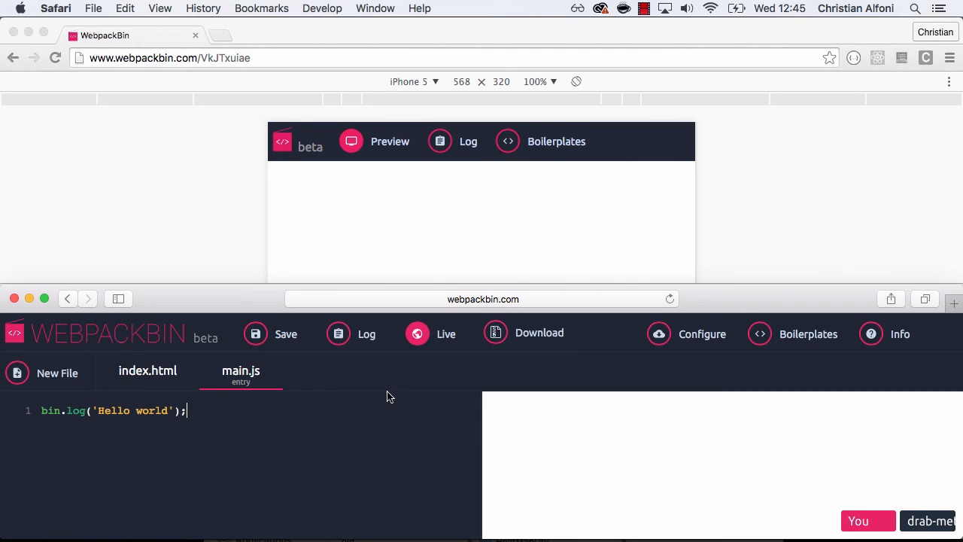
{"action": "left_click", "coordinate": [367, 333]}
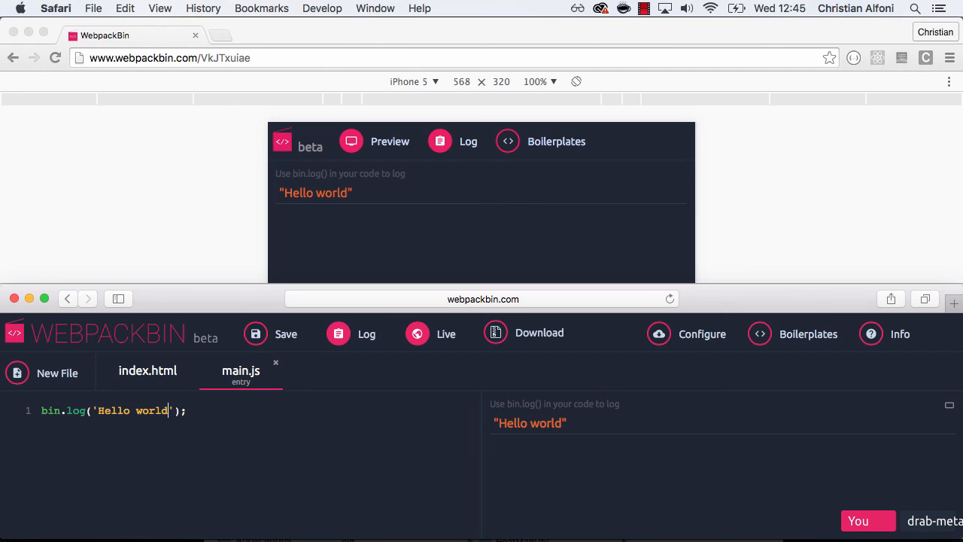
{"action": "key", "text": "Backspace"}
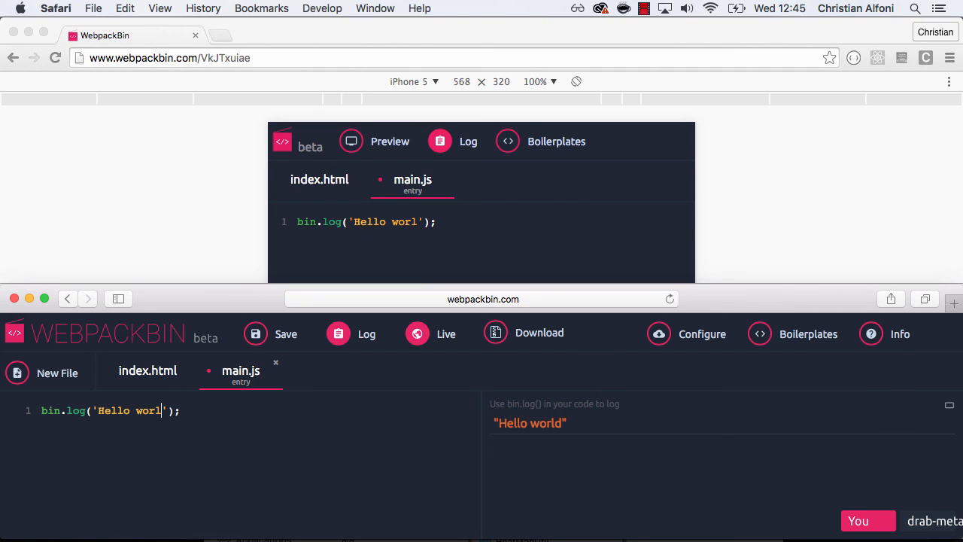
{"action": "type", "text": "d"}
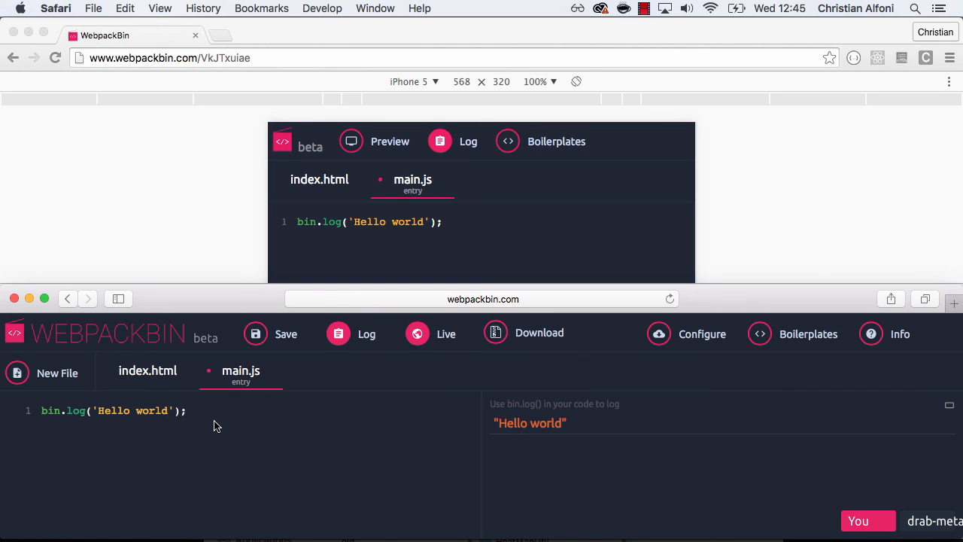
{"action": "left_click", "coordinate": [169, 410]}
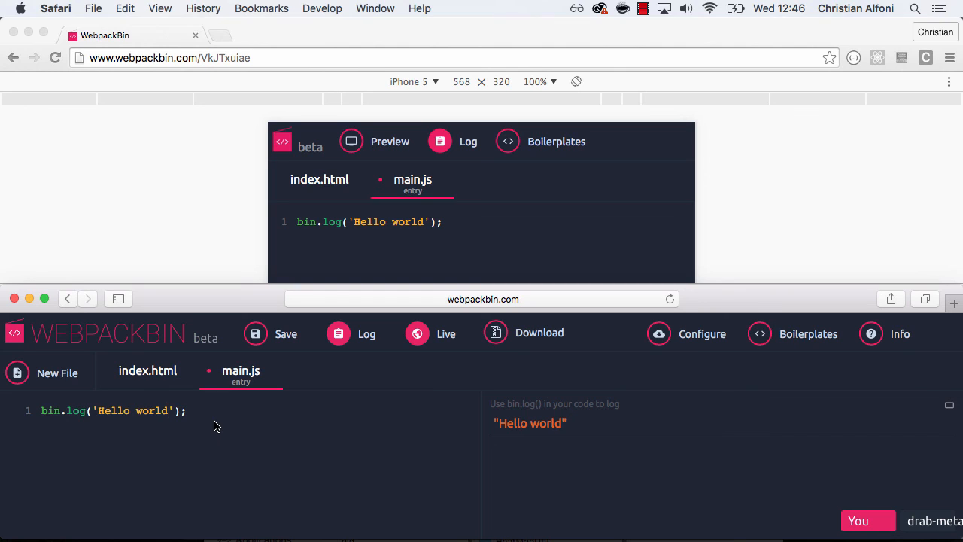
{"action": "mouse_move", "coordinate": [365, 255]}
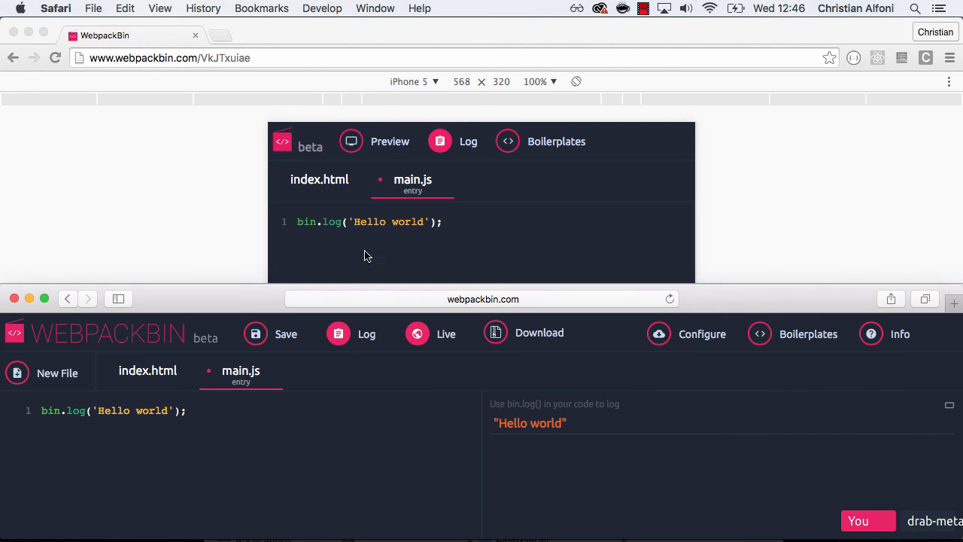